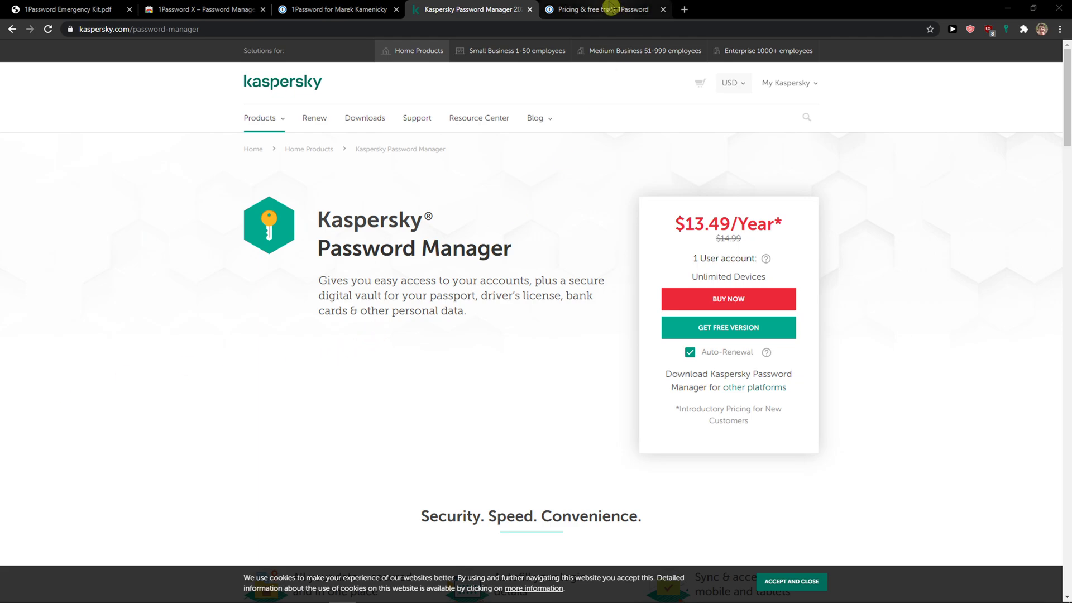
Step: Flip between the 1Password and Kaspersky pricing pages to compare the two offers
left_click(604, 9)
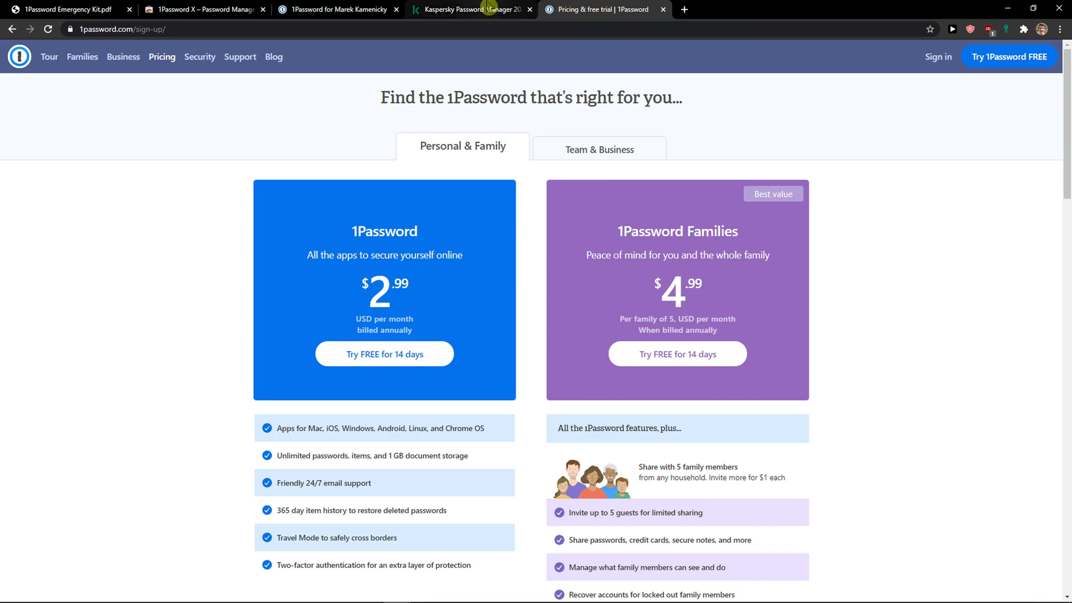
mouse_move(470, 9)
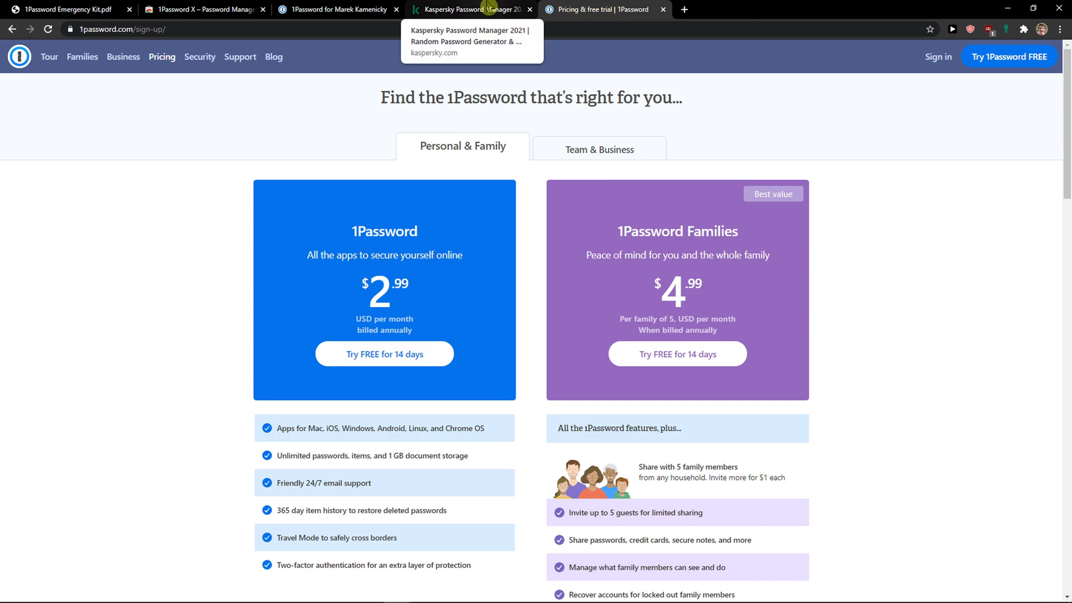
left_click(470, 9)
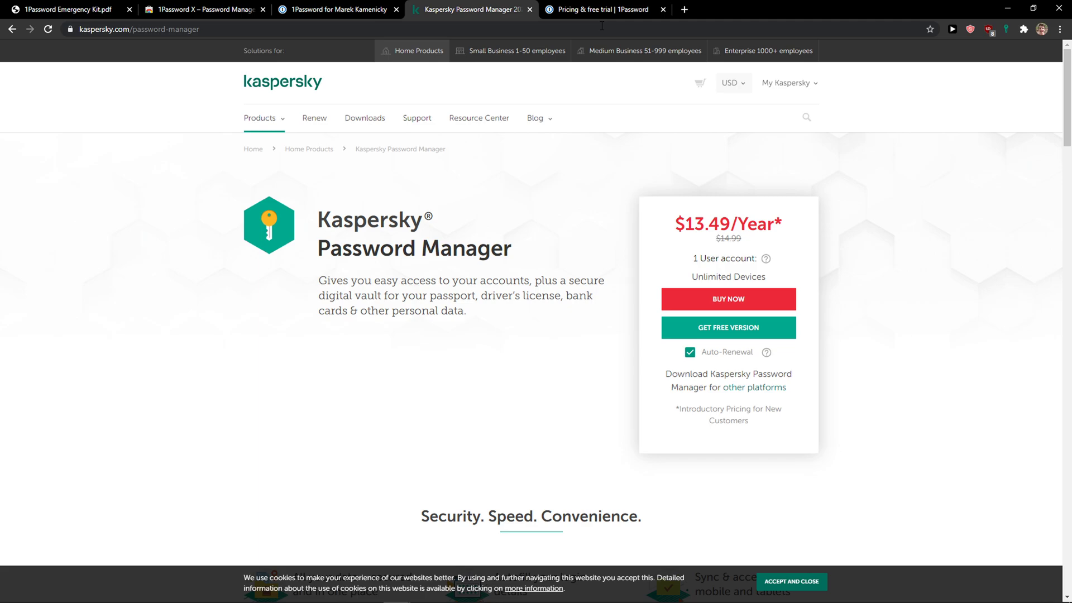
left_click(604, 9)
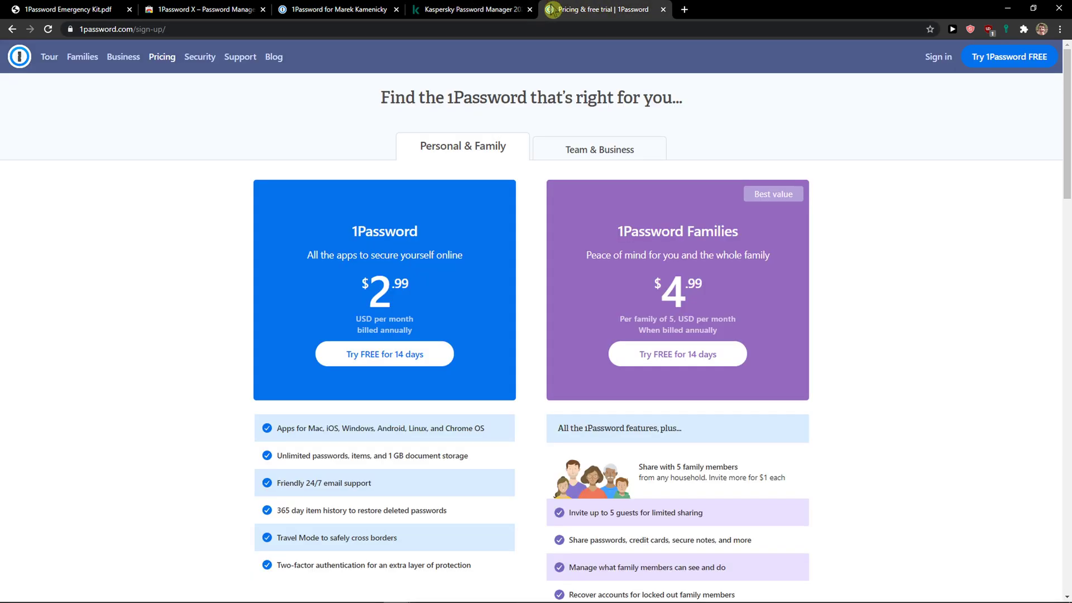
left_click(470, 11)
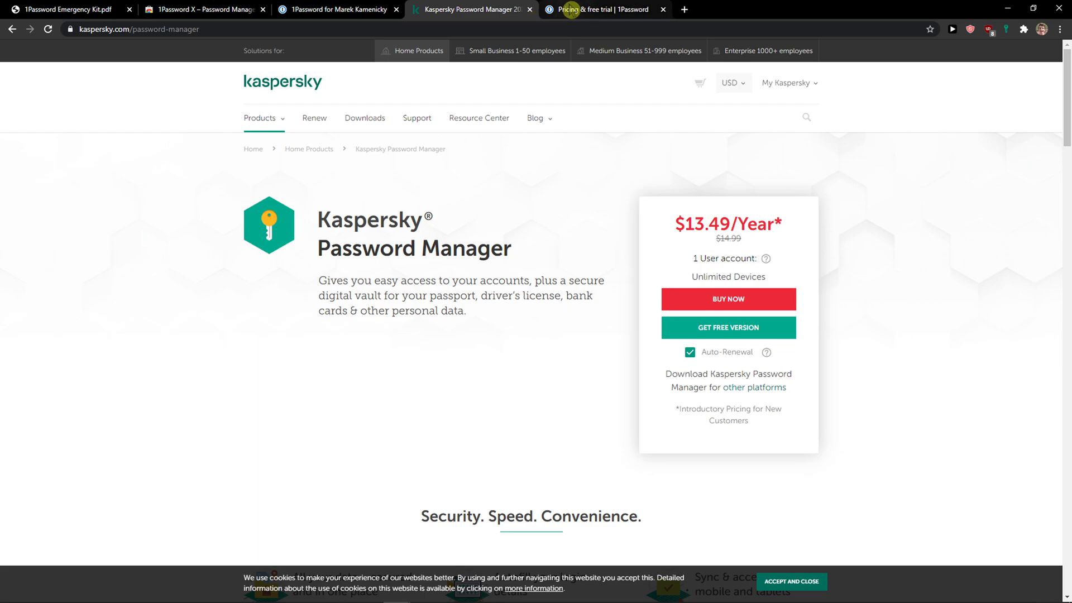
mouse_move(604, 10)
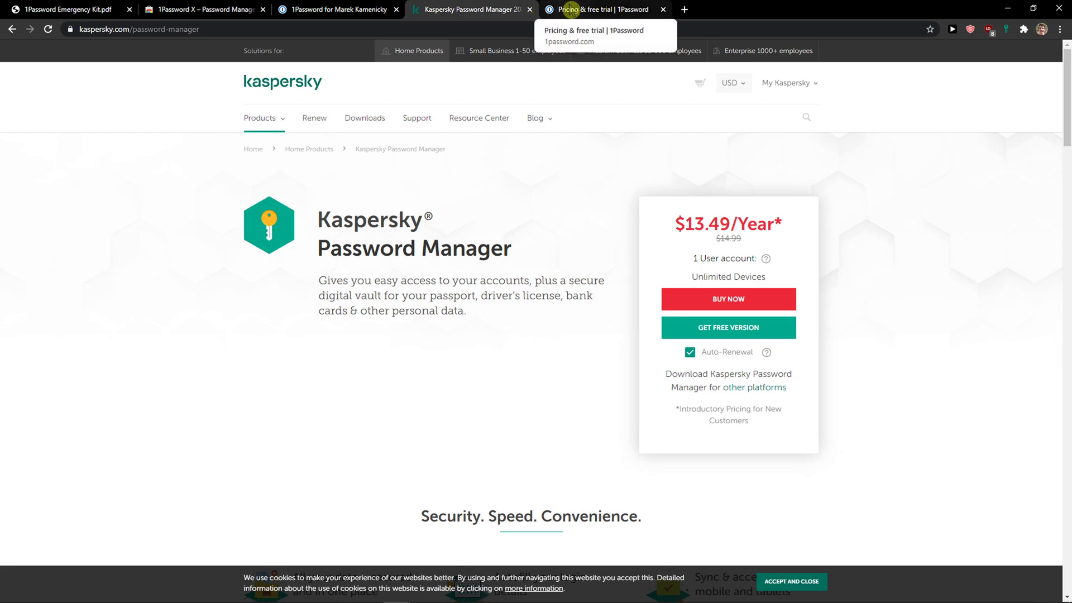
Step: View Kaspersky's All entries and free-license info (3 of 15 entries), then return to 1Password pricing
left_click(471, 9)
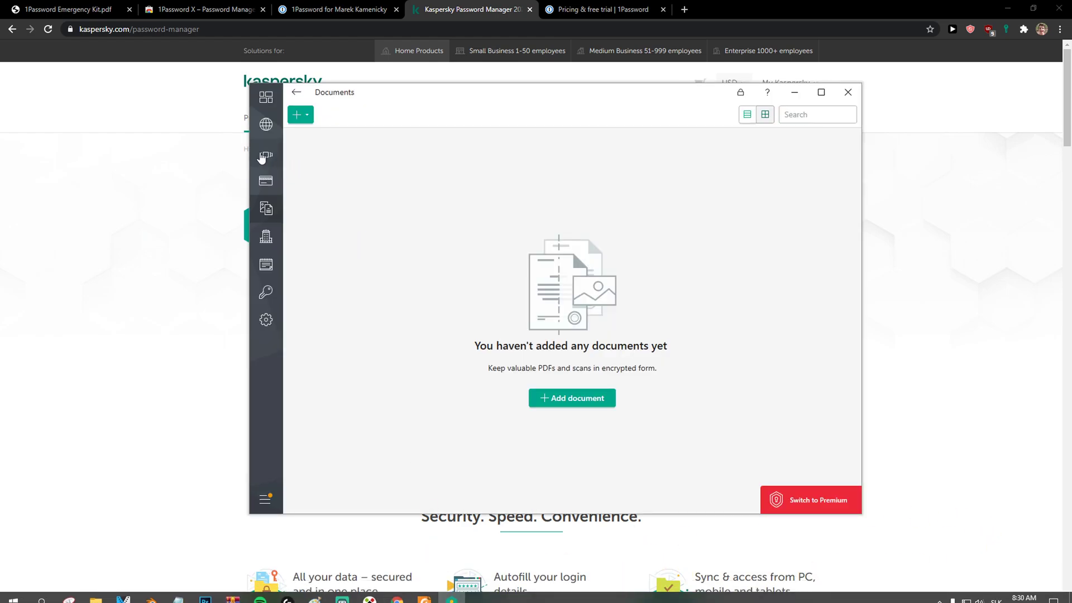
left_click(266, 97)
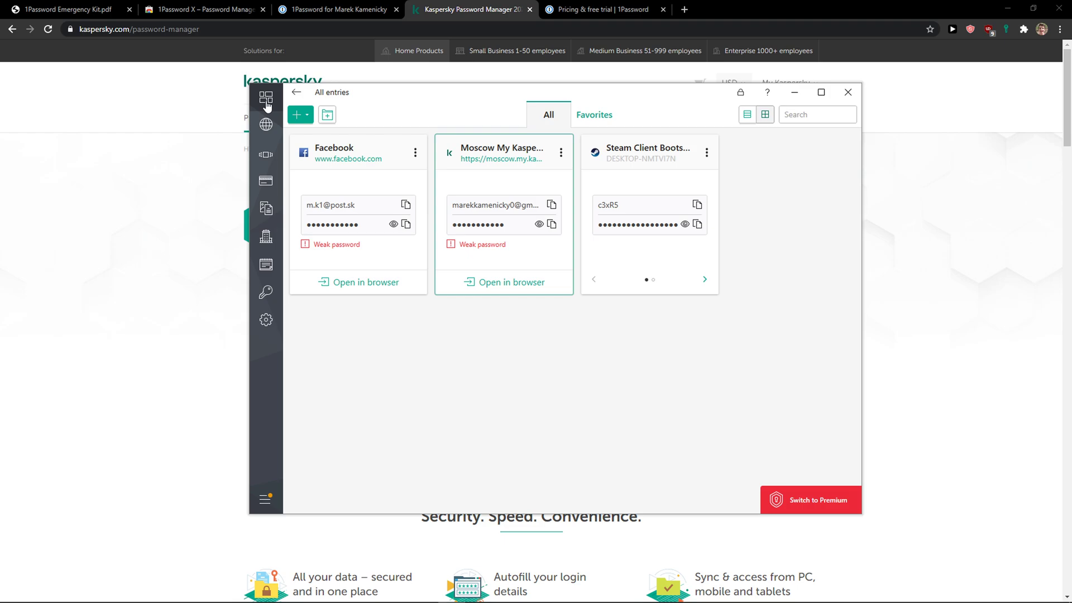
left_click(811, 500)
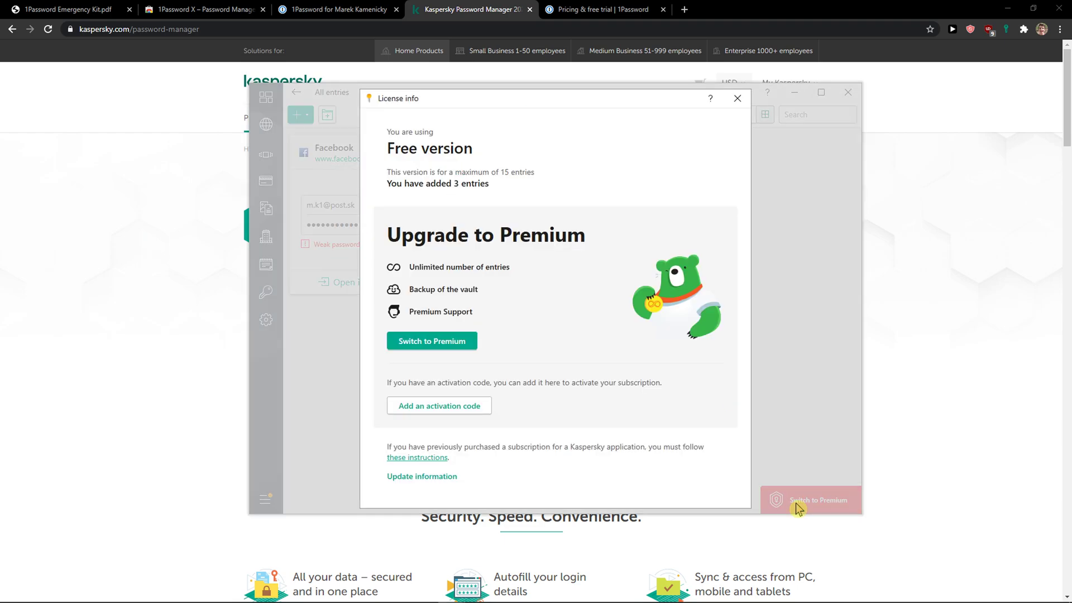
mouse_move(621, 84)
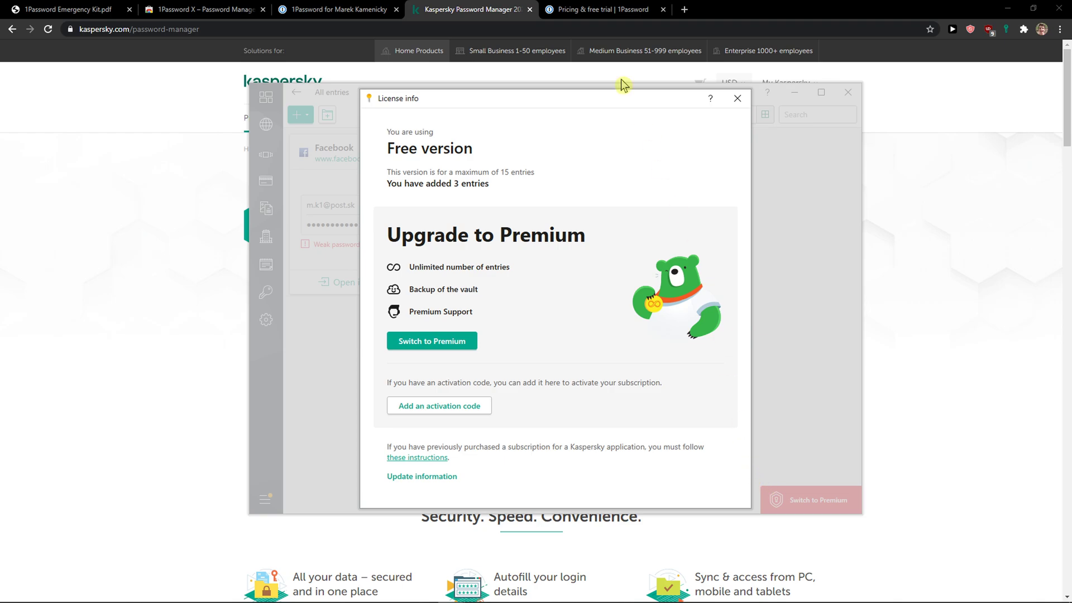
left_click(604, 10)
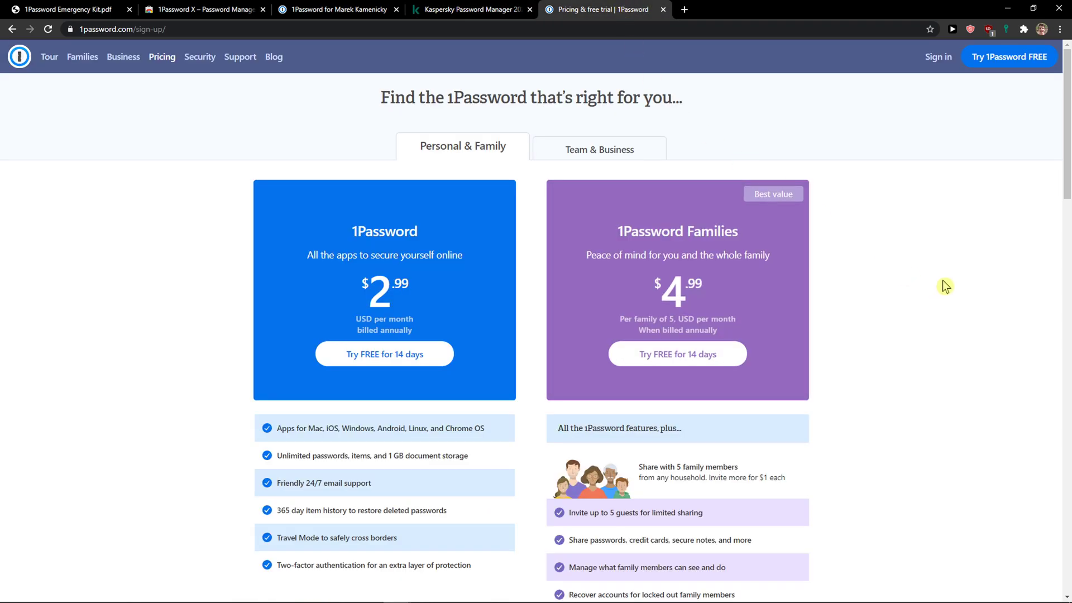
mouse_move(966, 266)
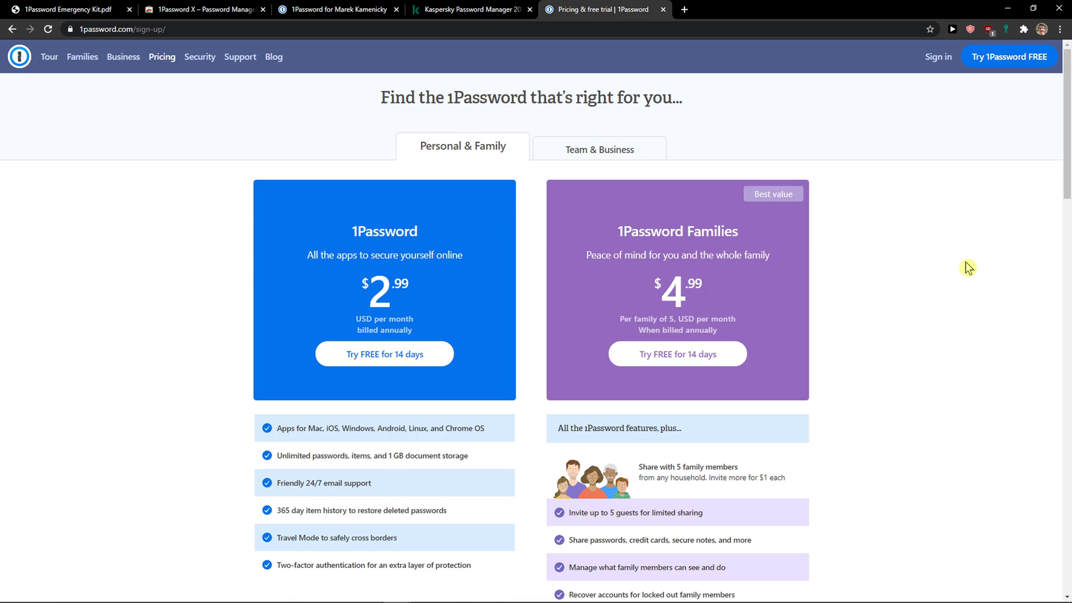
mouse_move(972, 261)
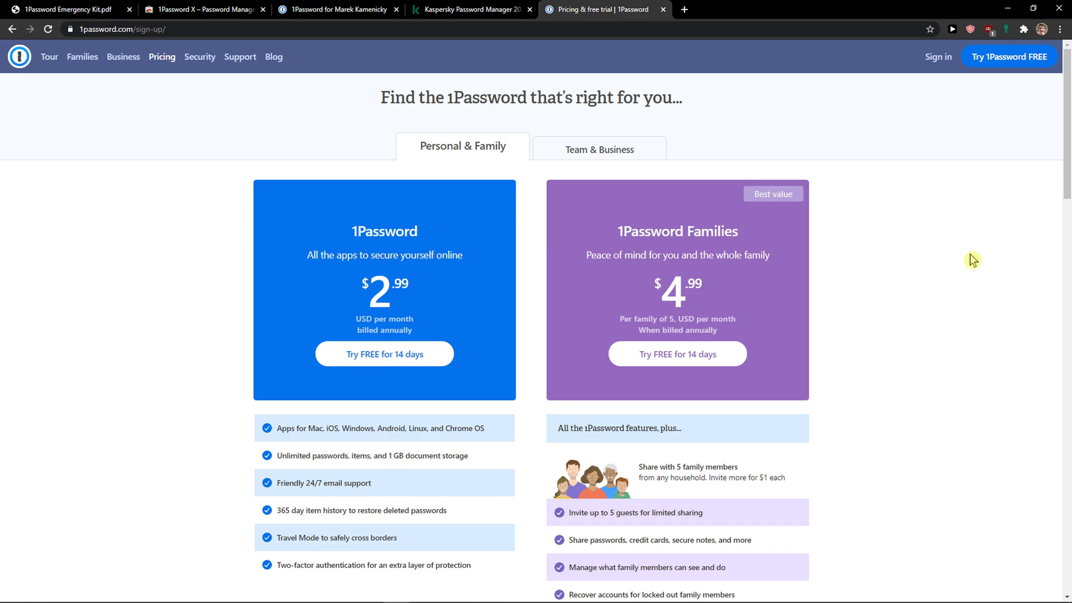
mouse_move(384, 357)
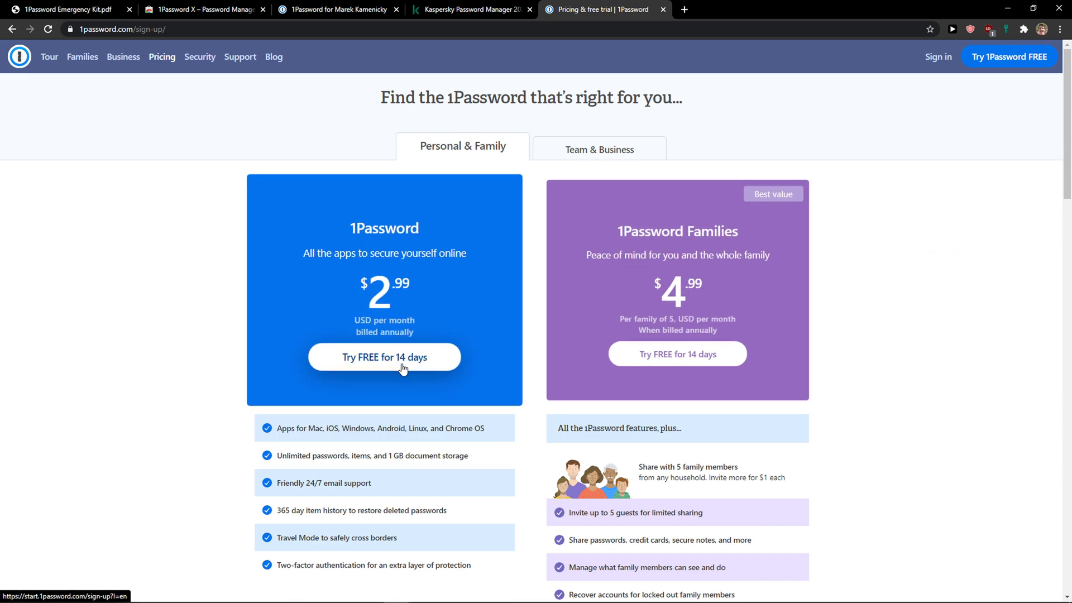
mouse_move(569, 327)
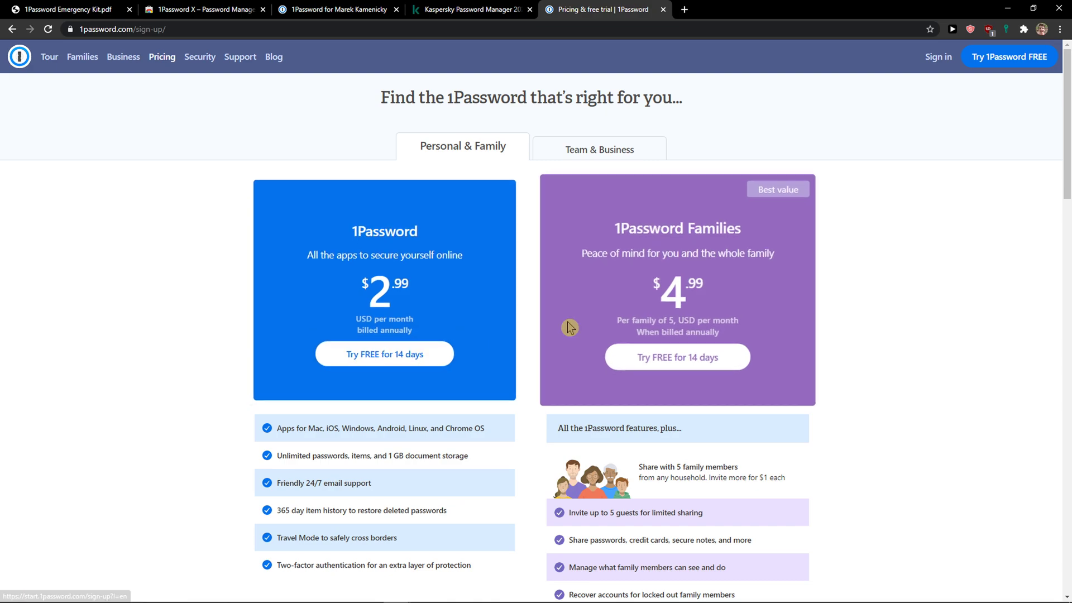
Step: Bring Kaspersky Password Manager's three saved entries back in front after reviewing the 1Password plans
left_click(471, 9)
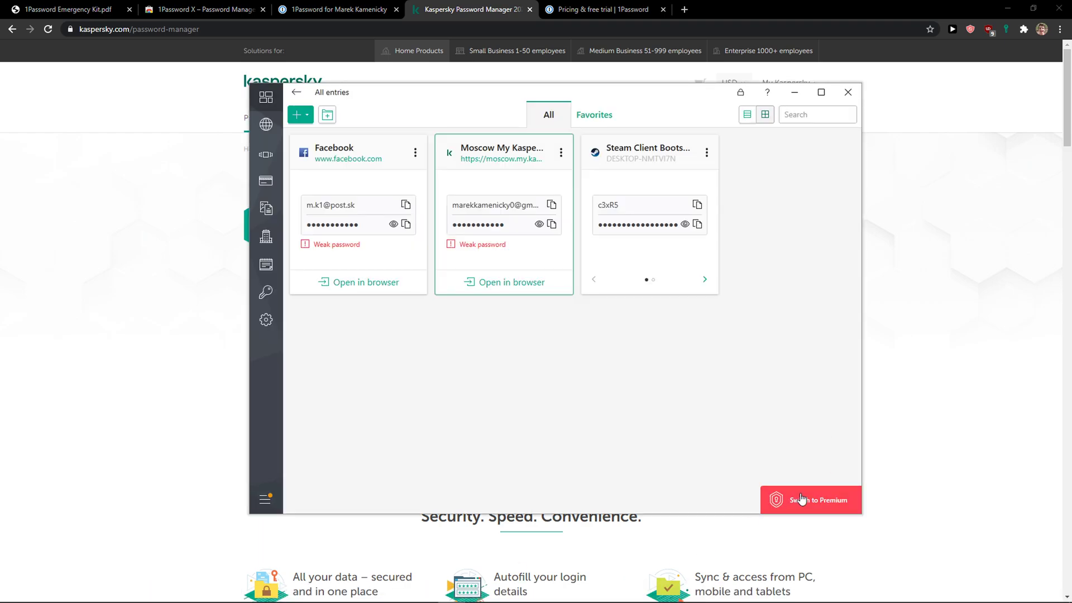
Step: Reopen the license info, then launch the Facebook entry's login page with credentials prefilled
left_click(810, 500)
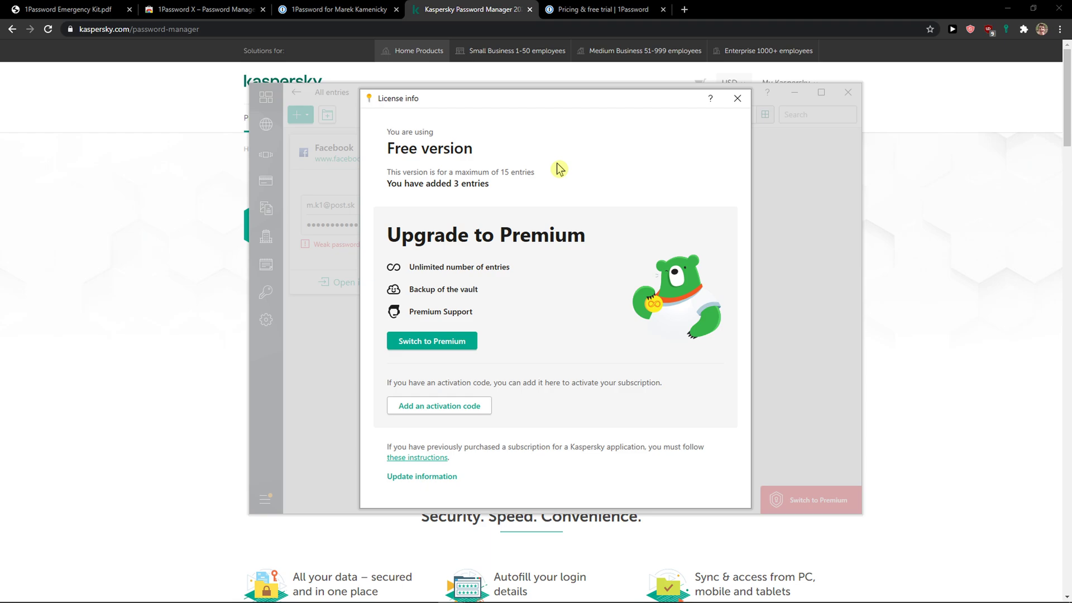
left_click(816, 11)
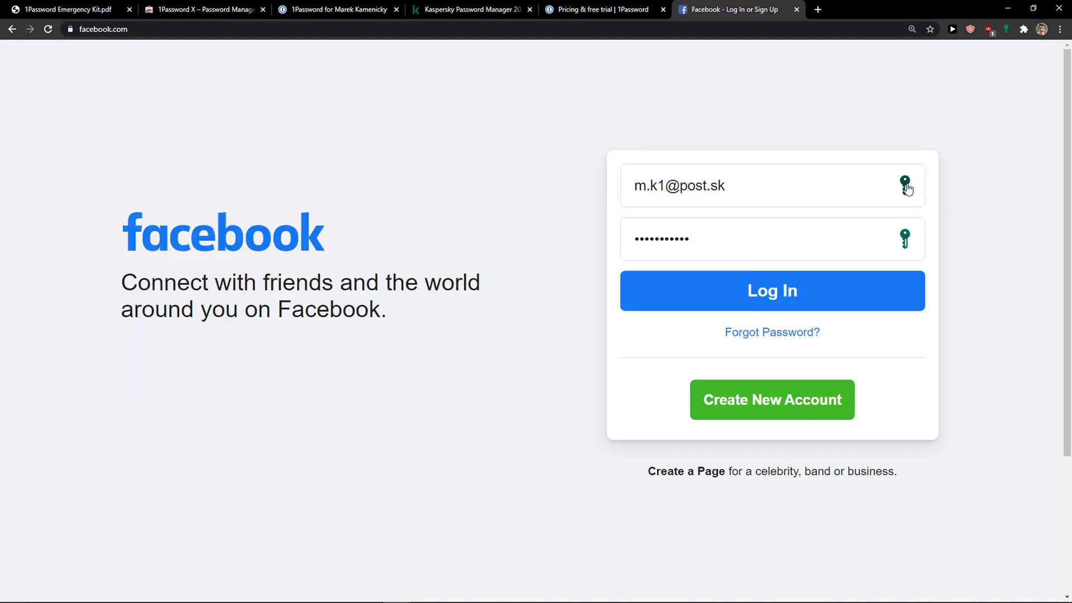
Step: Use the Kaspersky key icon in the email field, then close the Facebook login tab
left_click(771, 290)
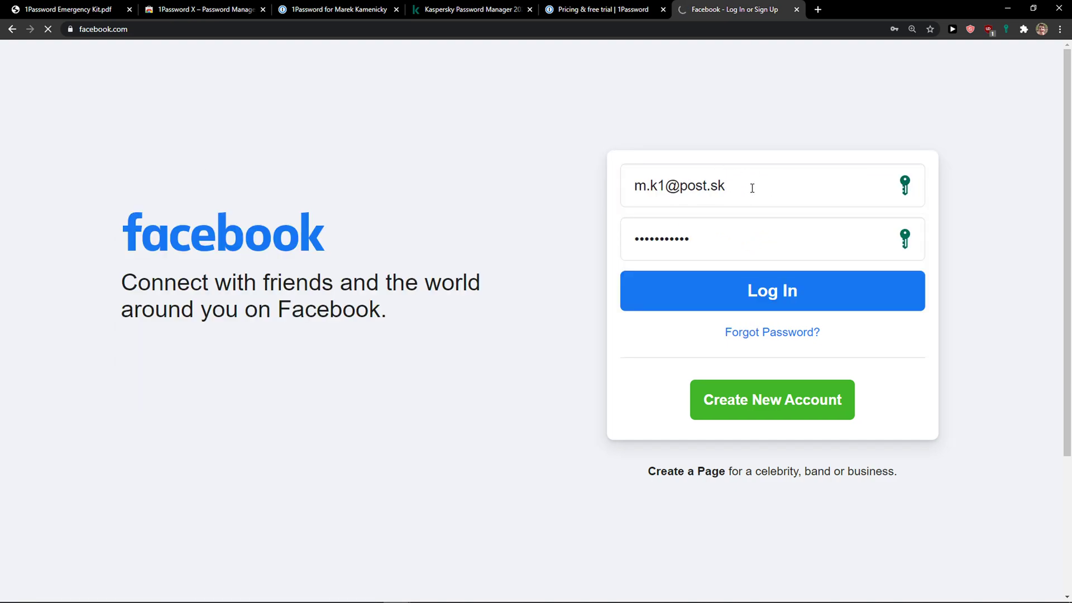
left_click(771, 290)
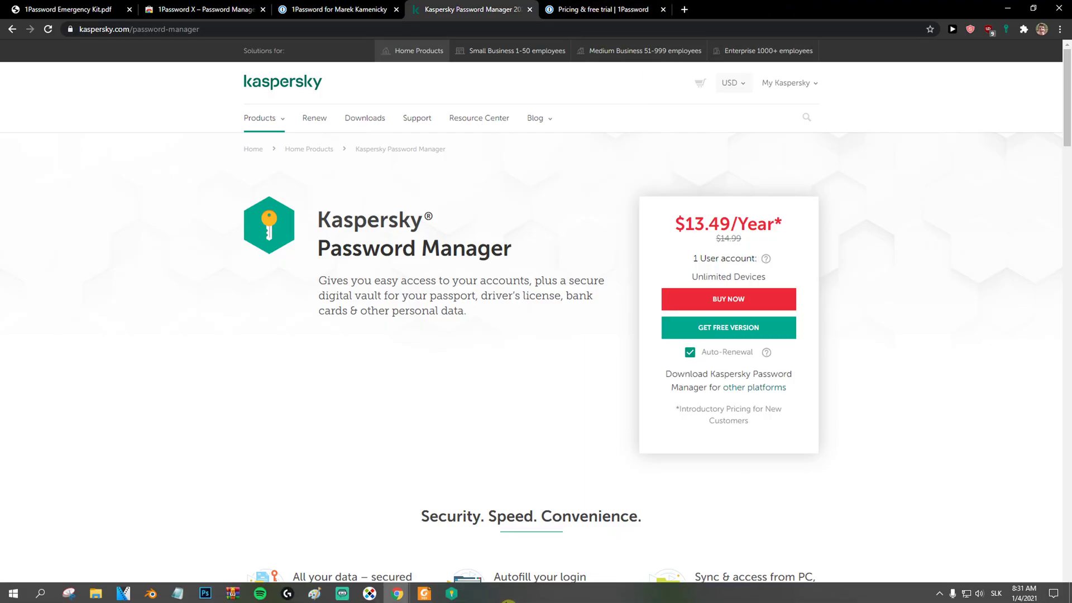
double_click(728, 223)
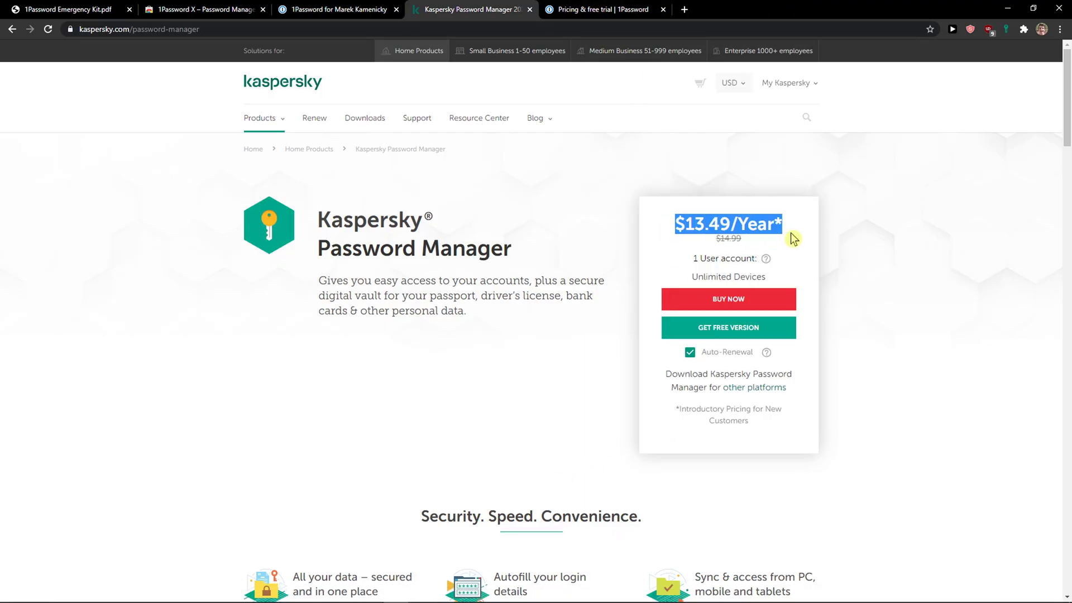
mouse_move(757, 267)
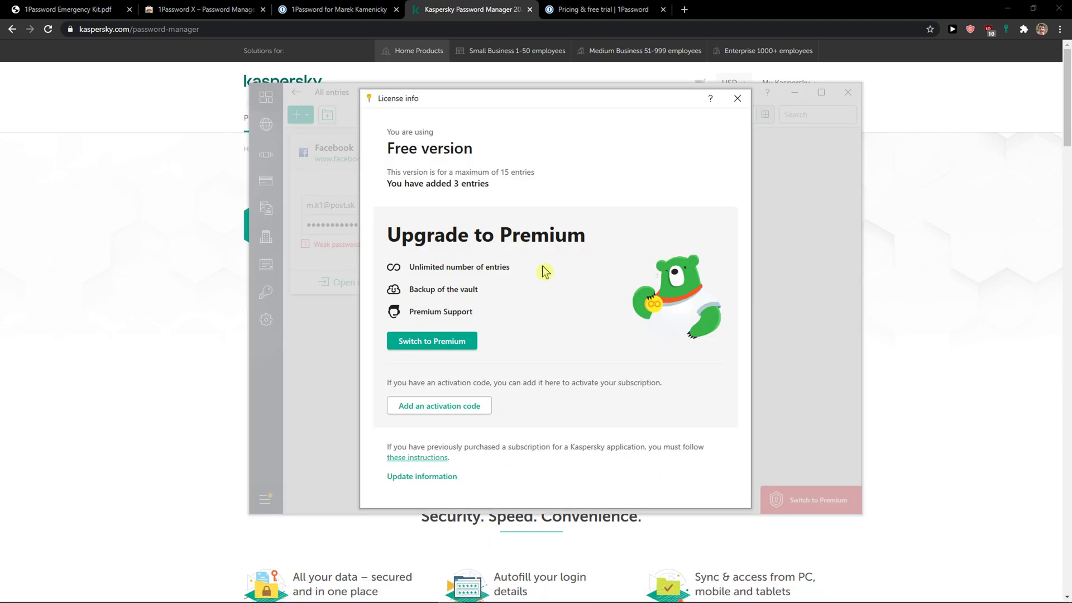
mouse_move(450, 276)
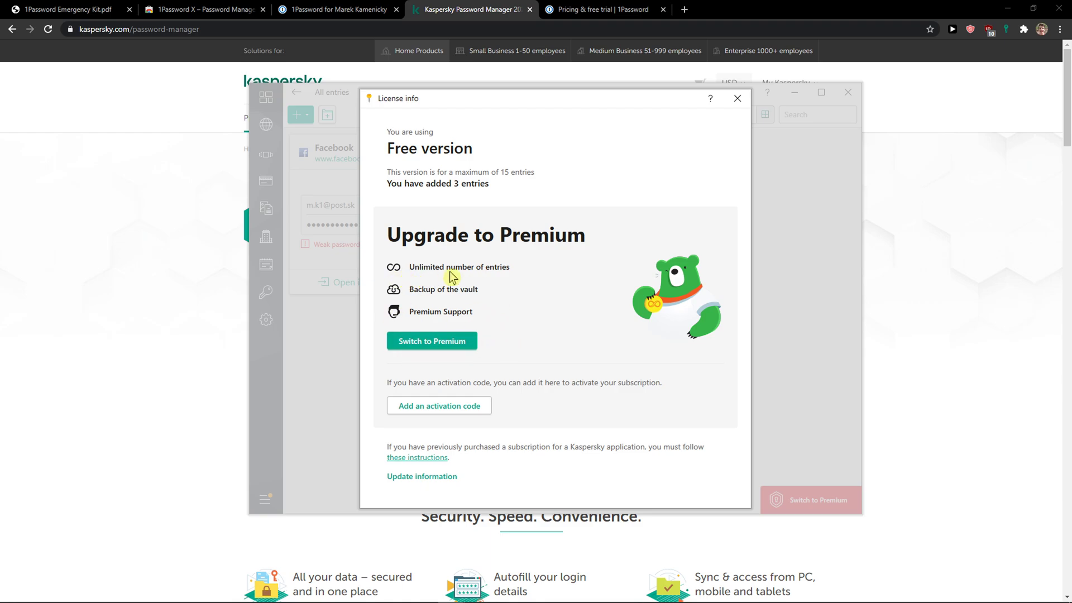
mouse_move(473, 326)
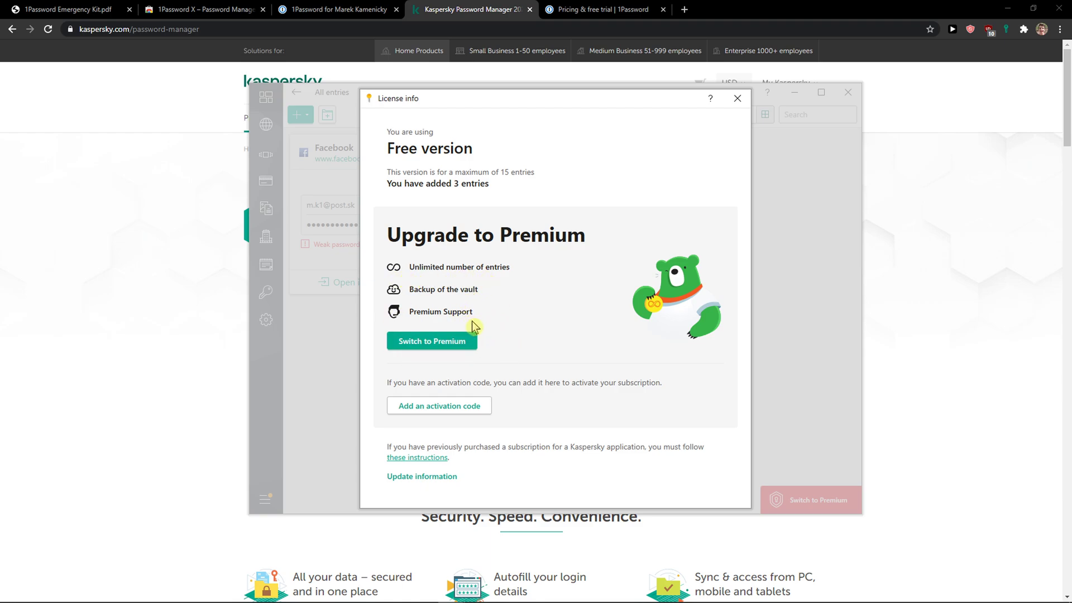
mouse_move(757, 141)
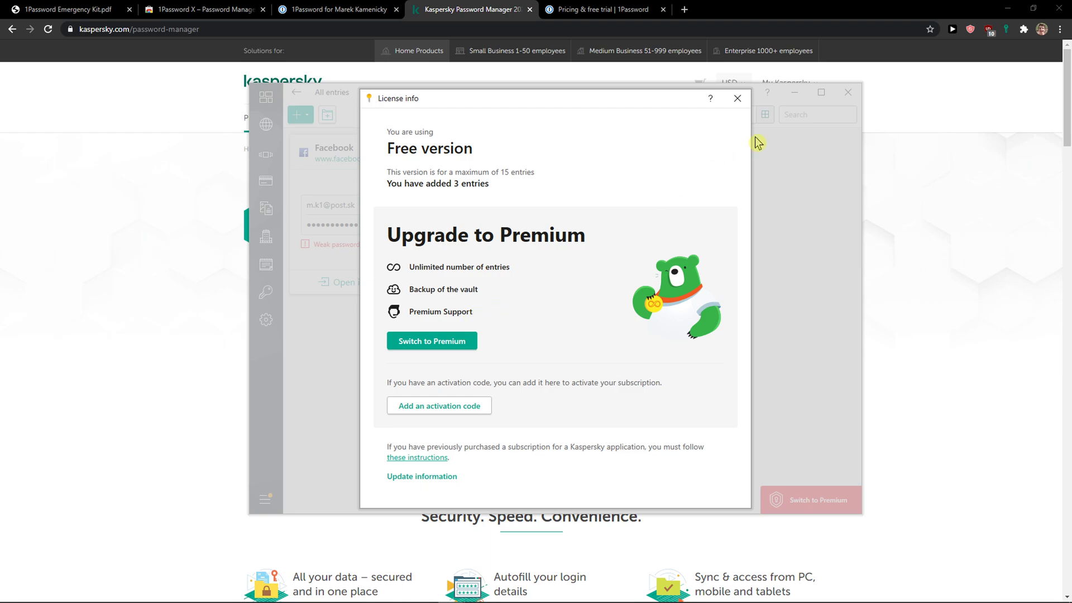
Step: Review 1Password's Team & Business and Personal & Family plans and their feature lists
left_click(604, 10)
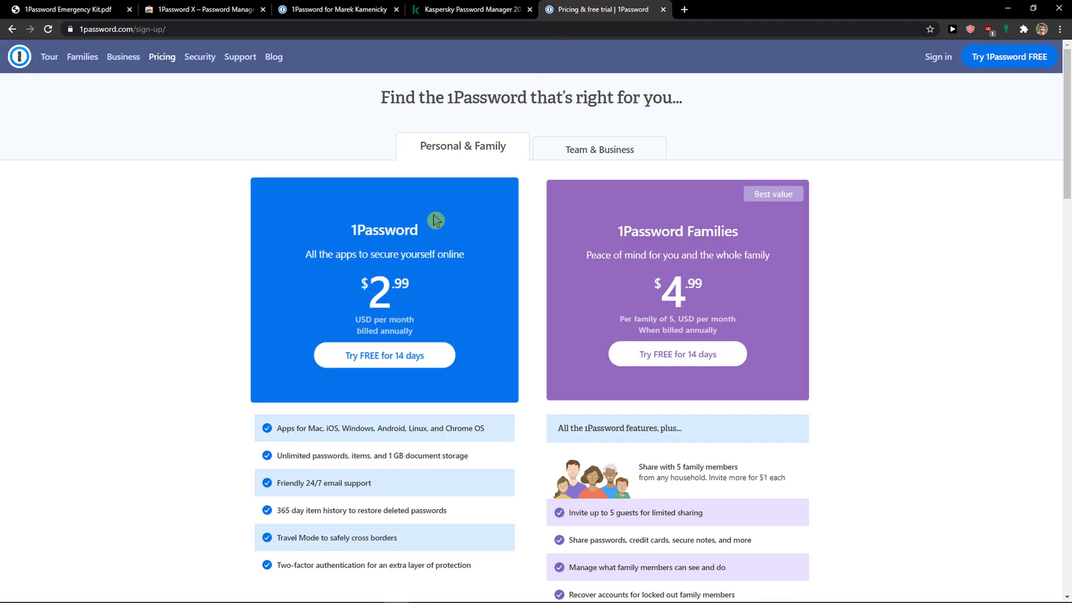
mouse_move(411, 293)
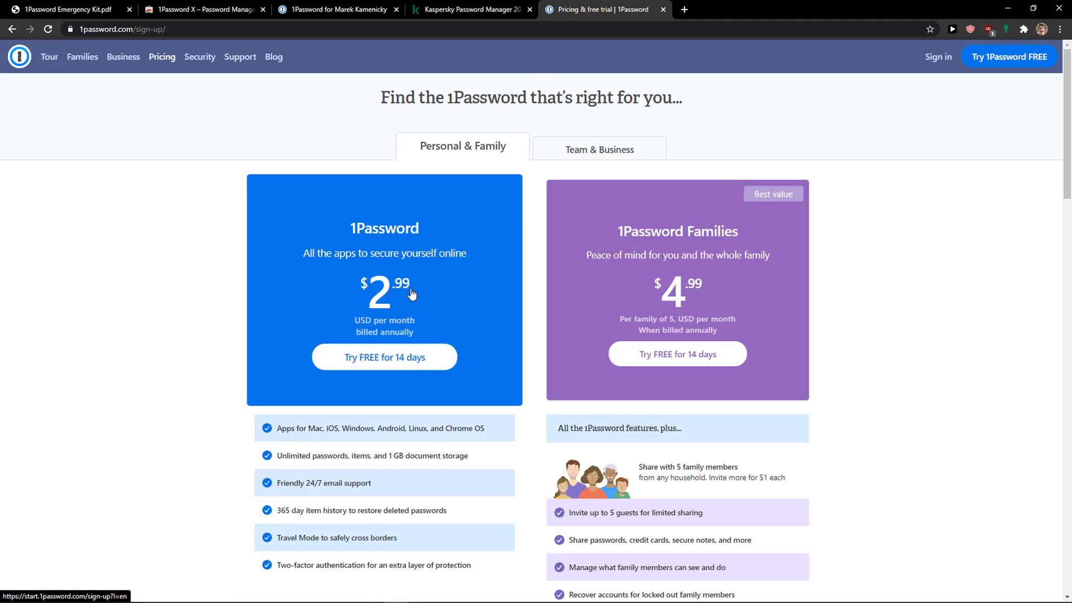
mouse_move(384, 356)
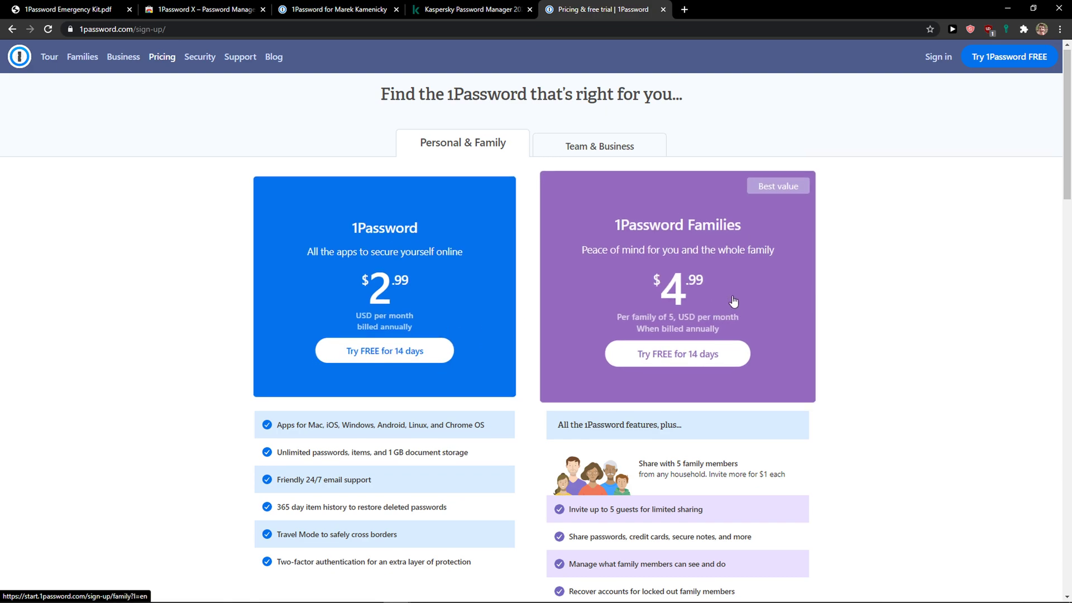
scroll("down", 3)
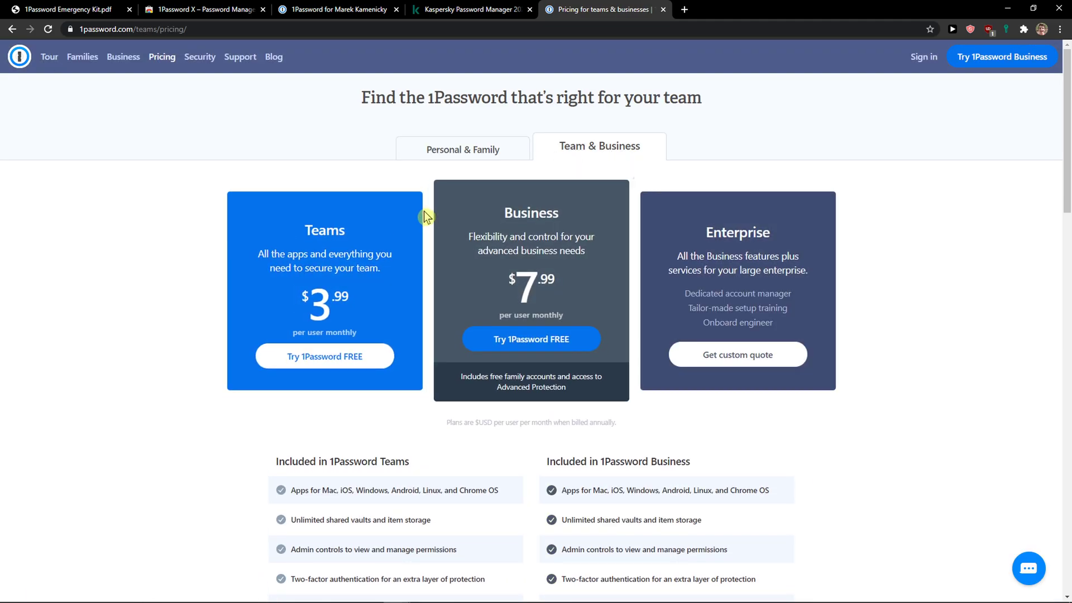
mouse_move(470, 126)
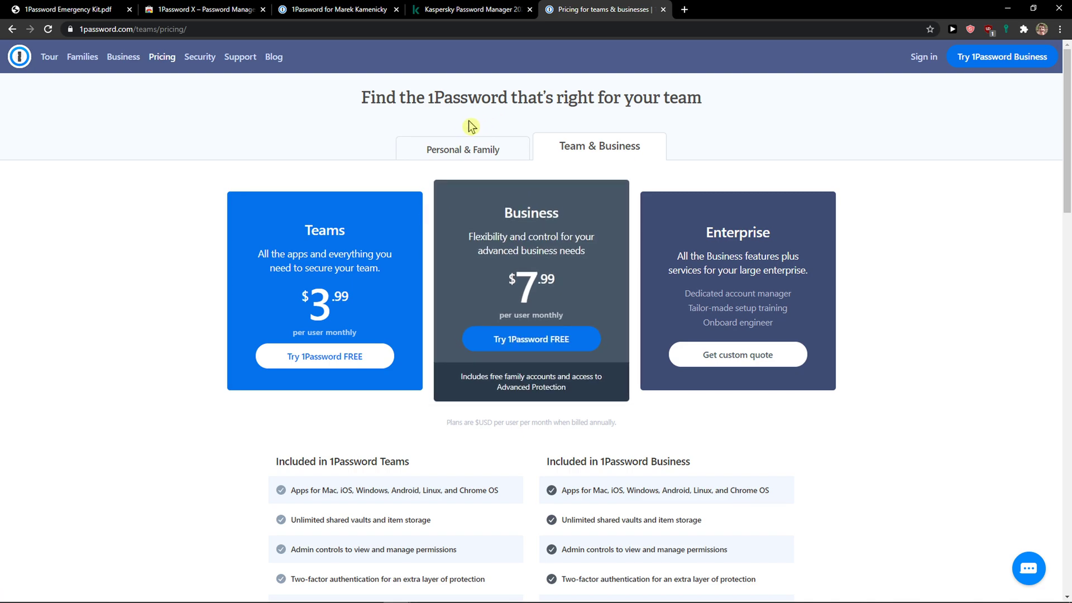
left_click(462, 149)
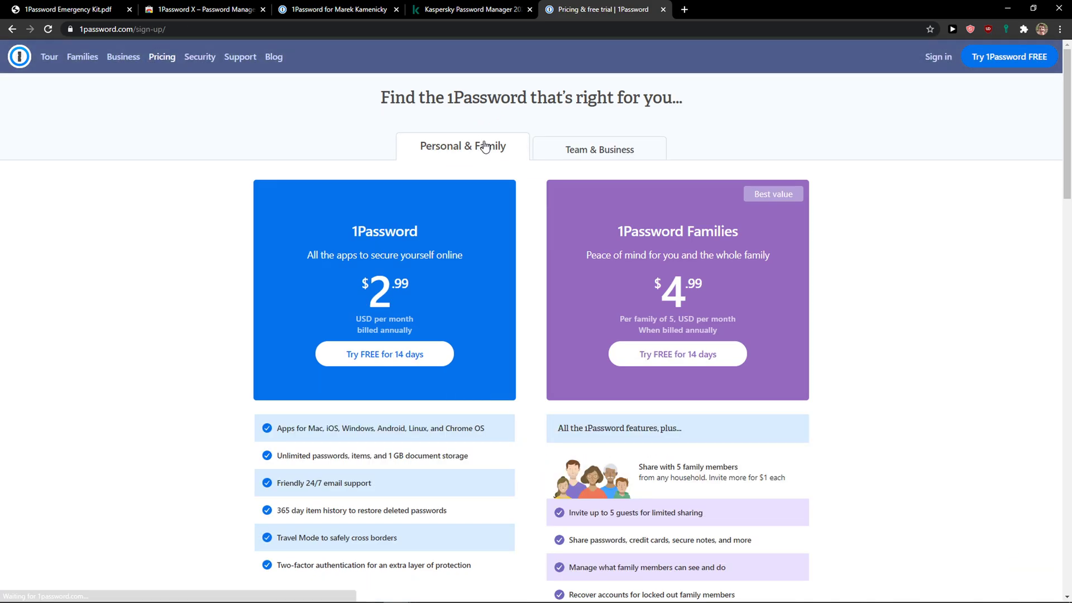
scroll("down", 3)
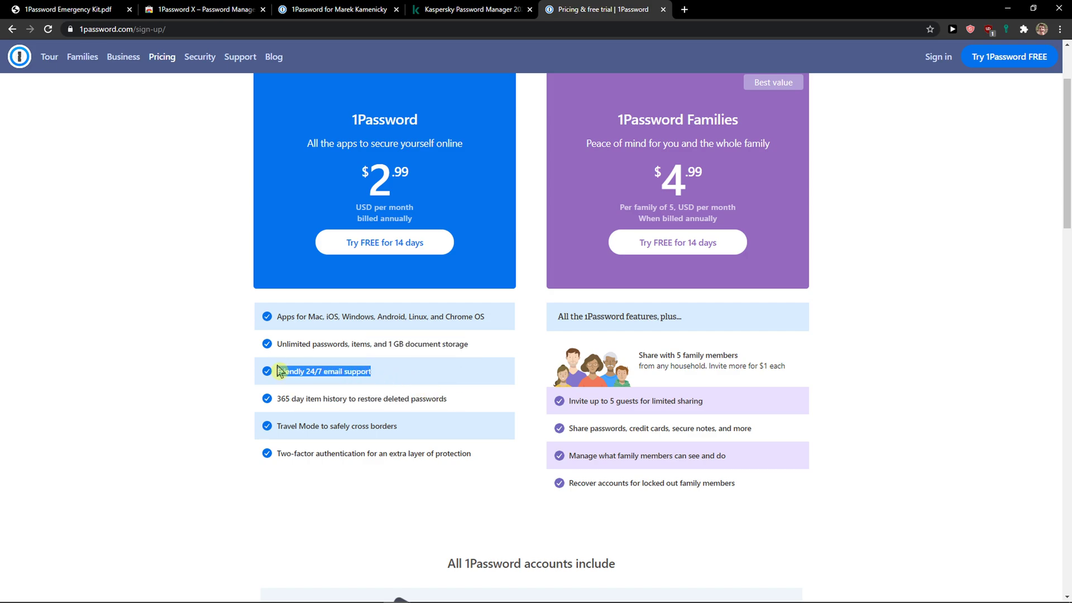
scroll("up", 3)
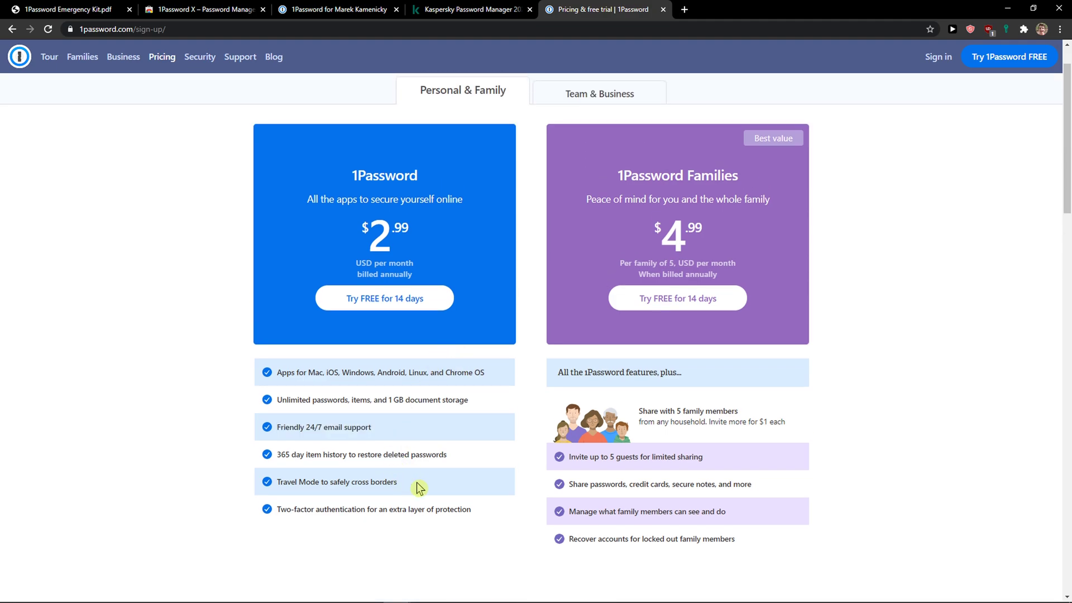
mouse_move(279, 505)
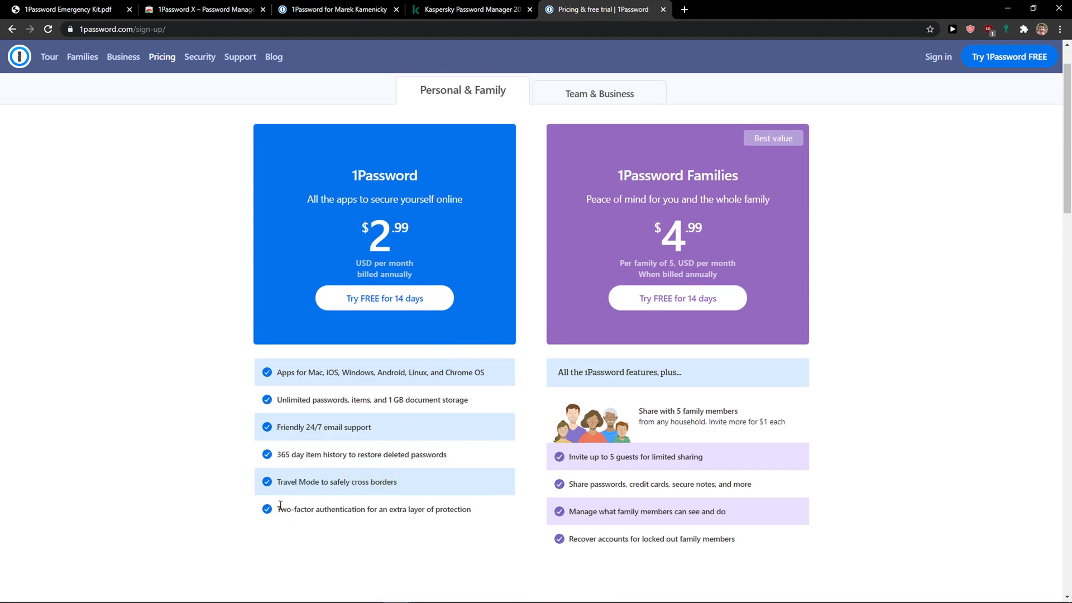
Step: Bring Kaspersky Password Manager's saved entries window back in front
left_click(450, 592)
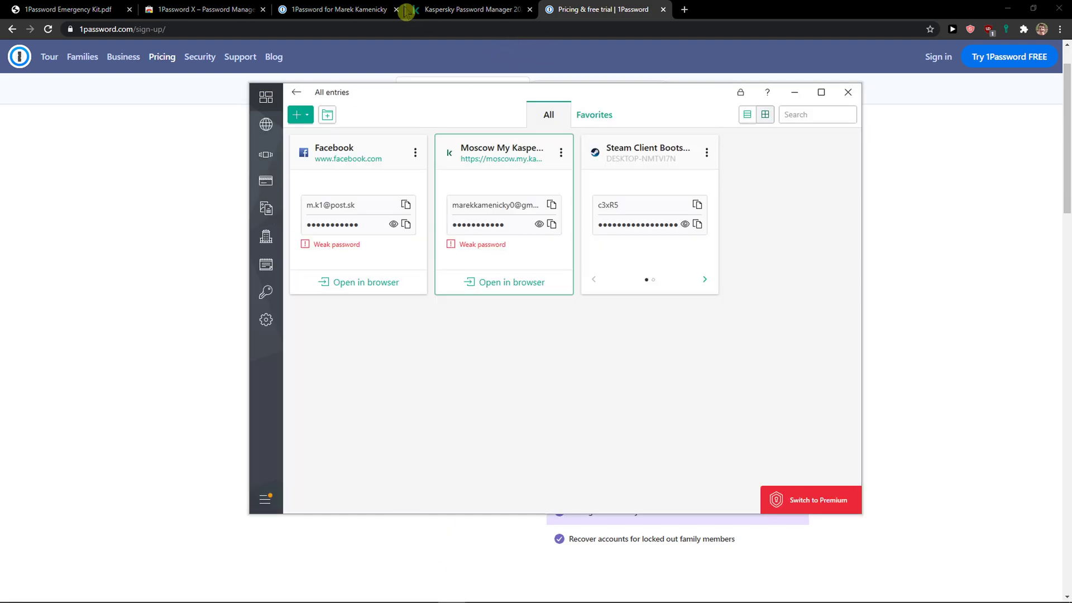
Step: Switch to the 1Password web vault and show the list of new-item types from the + button
left_click(338, 9)
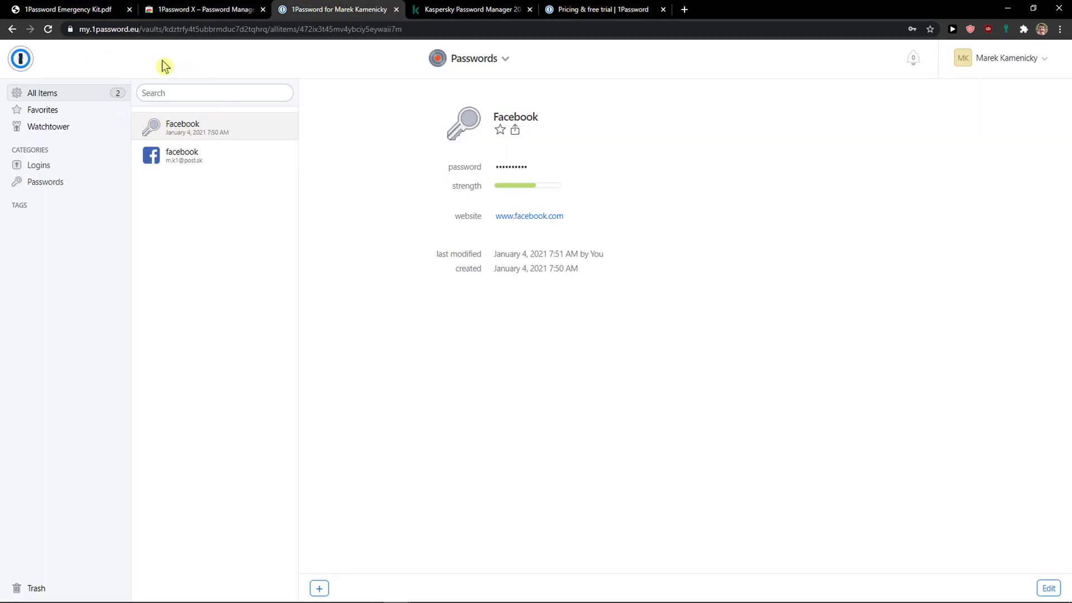
mouse_move(203, 183)
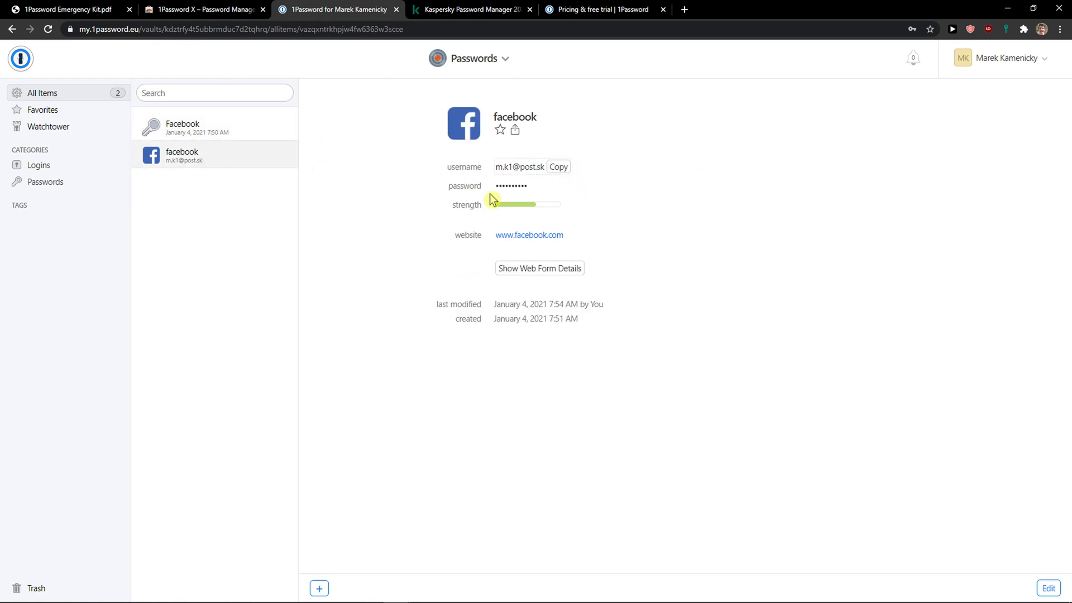
mouse_move(56, 167)
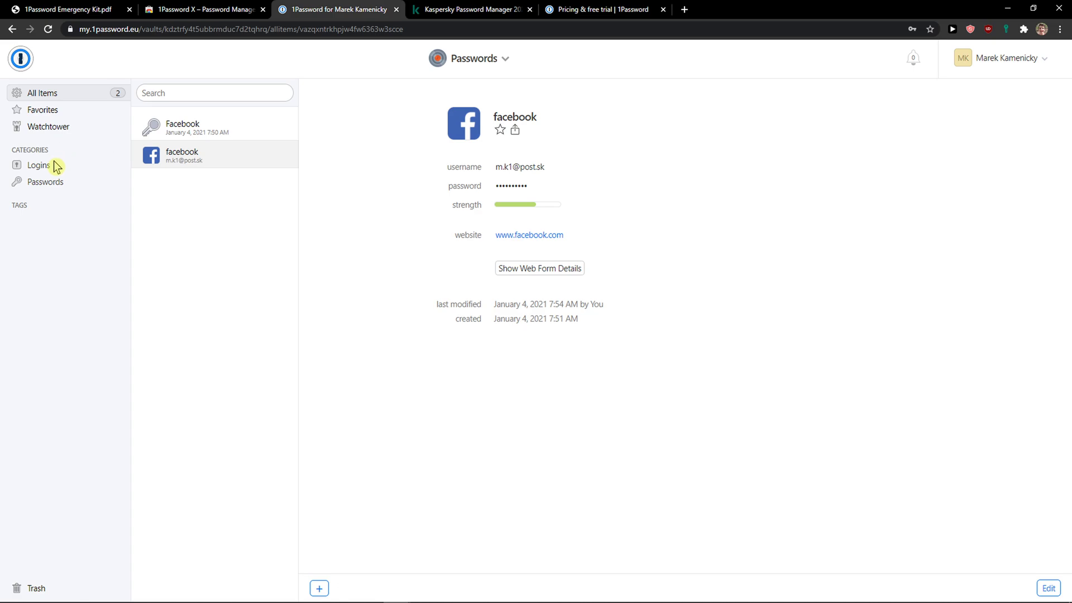
left_click(318, 589)
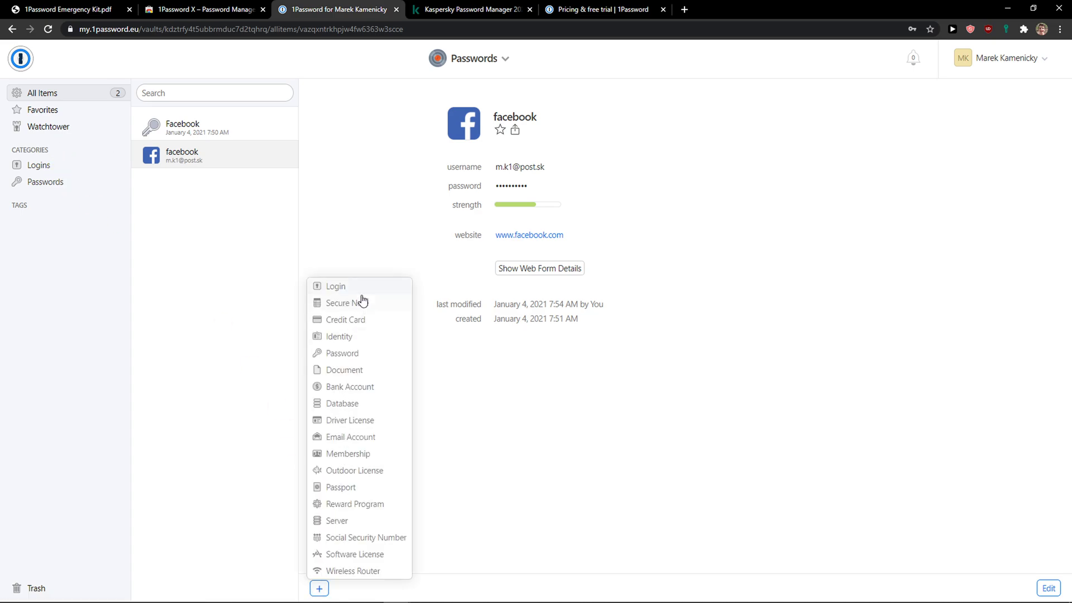
mouse_move(366, 579)
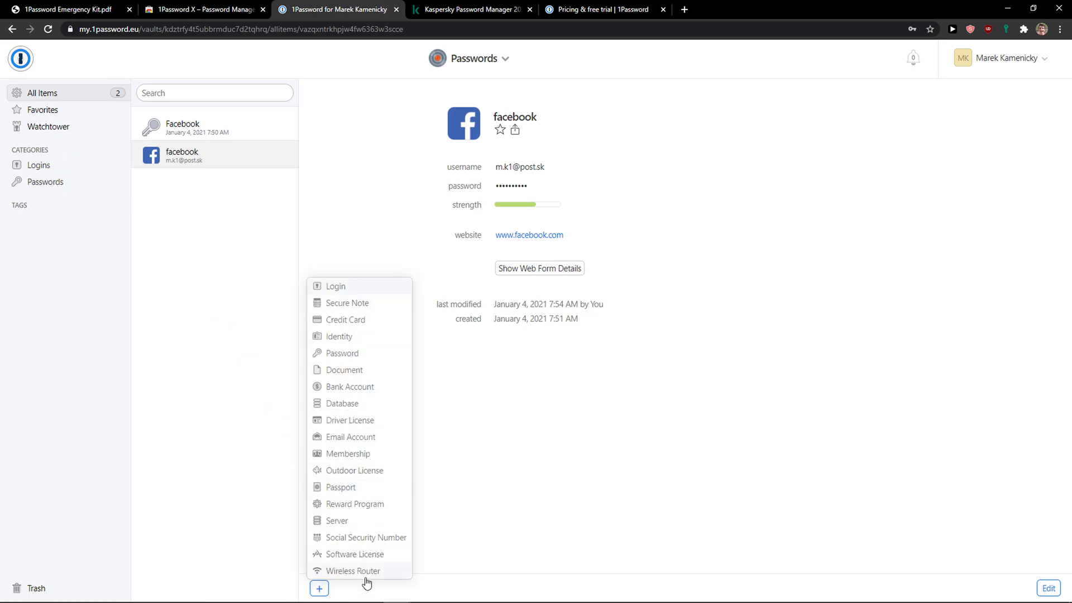
mouse_move(343, 530)
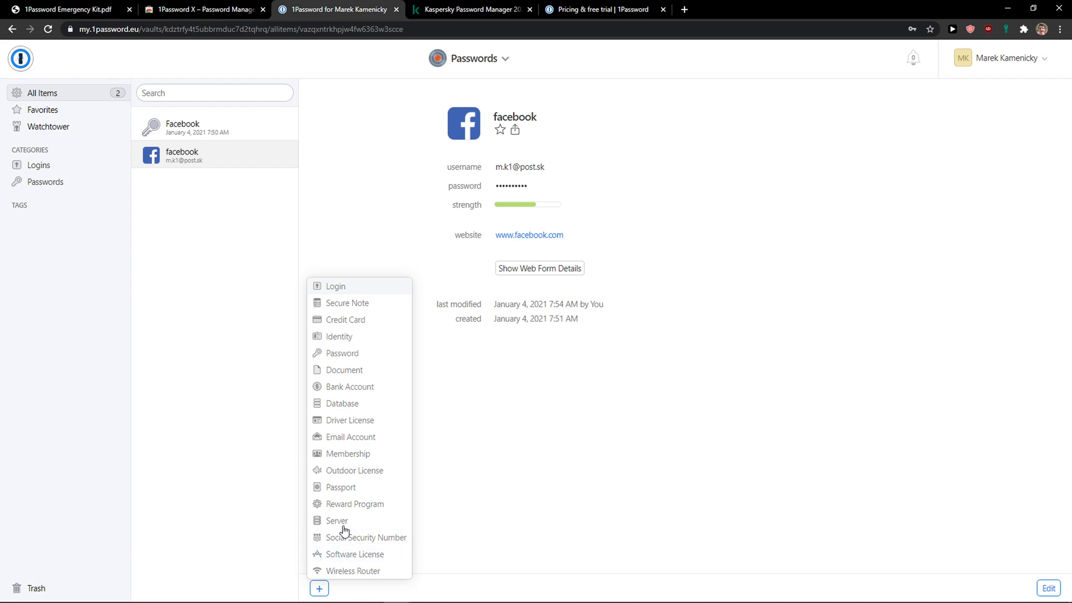
mouse_move(350, 470)
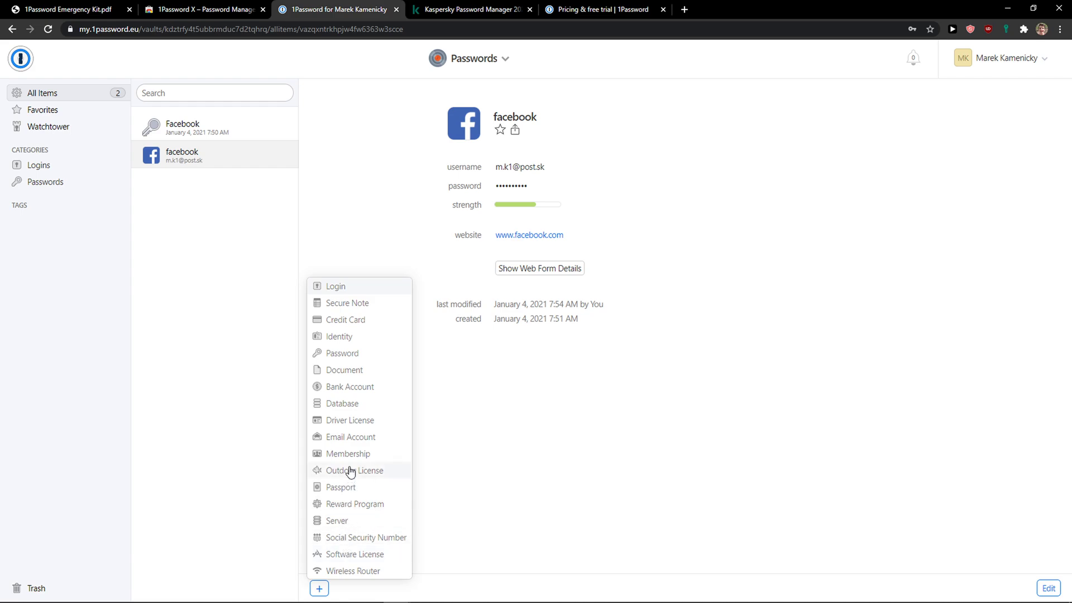
mouse_move(354, 453)
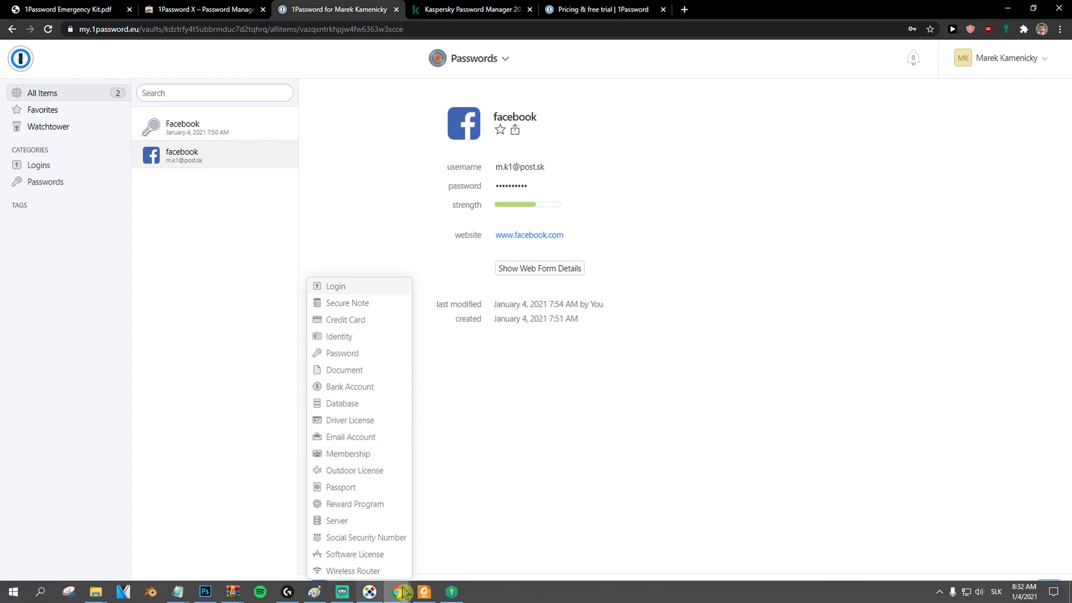
Step: Browse Kaspersky's notes, addresses and applications categories, then set it aside for 1Password's item-type list
left_click(424, 591)
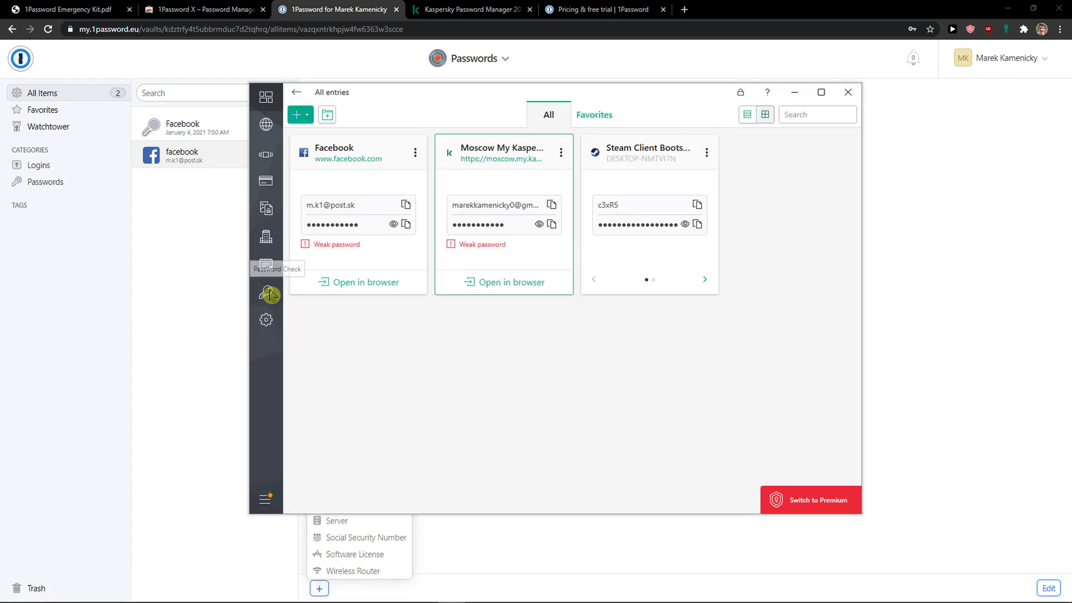
left_click(266, 265)
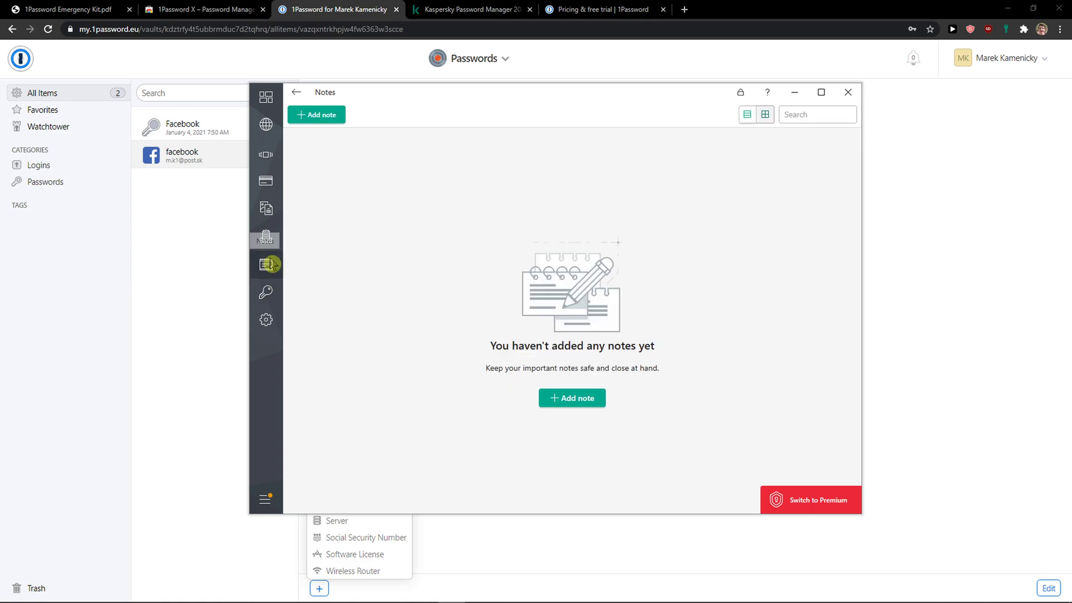
left_click(265, 236)
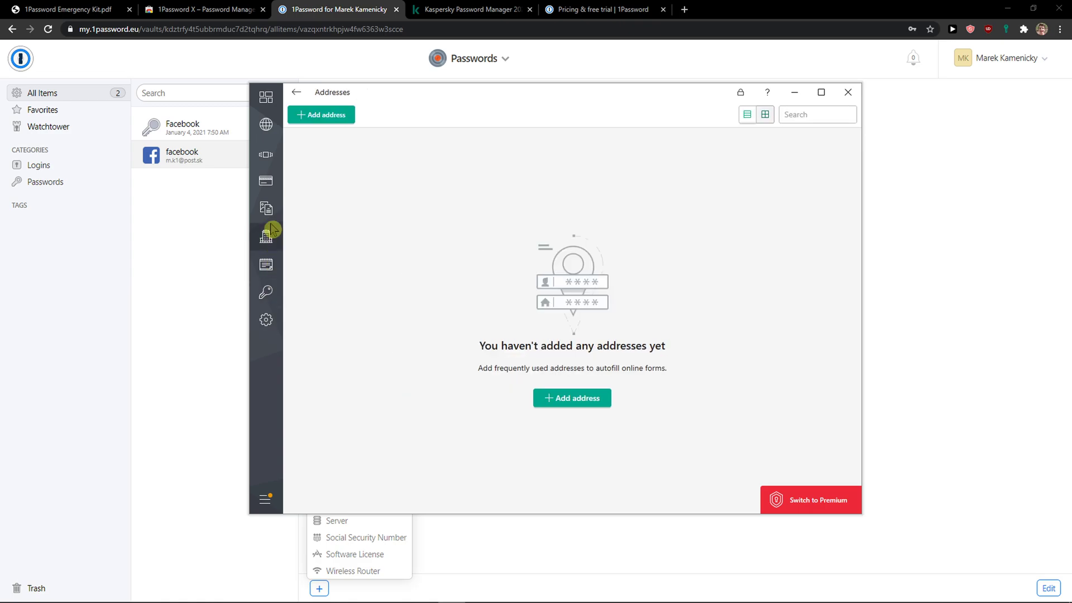
left_click(266, 153)
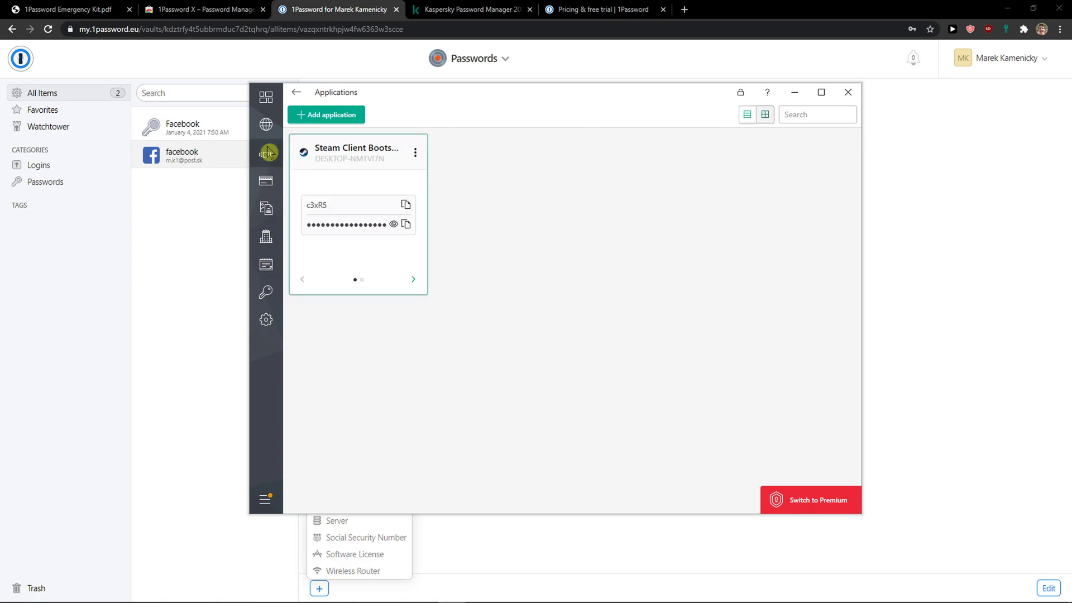
left_click(266, 264)
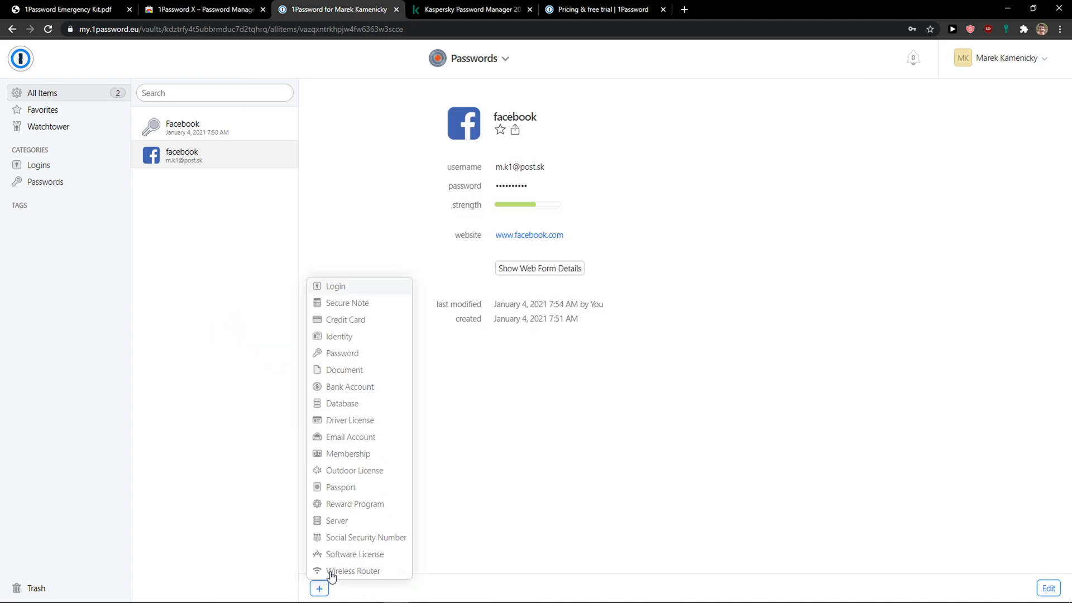
Step: Start a new Wireless Router item, check the empty Favorites, then bring Kaspersky's notes back
left_click(354, 571)
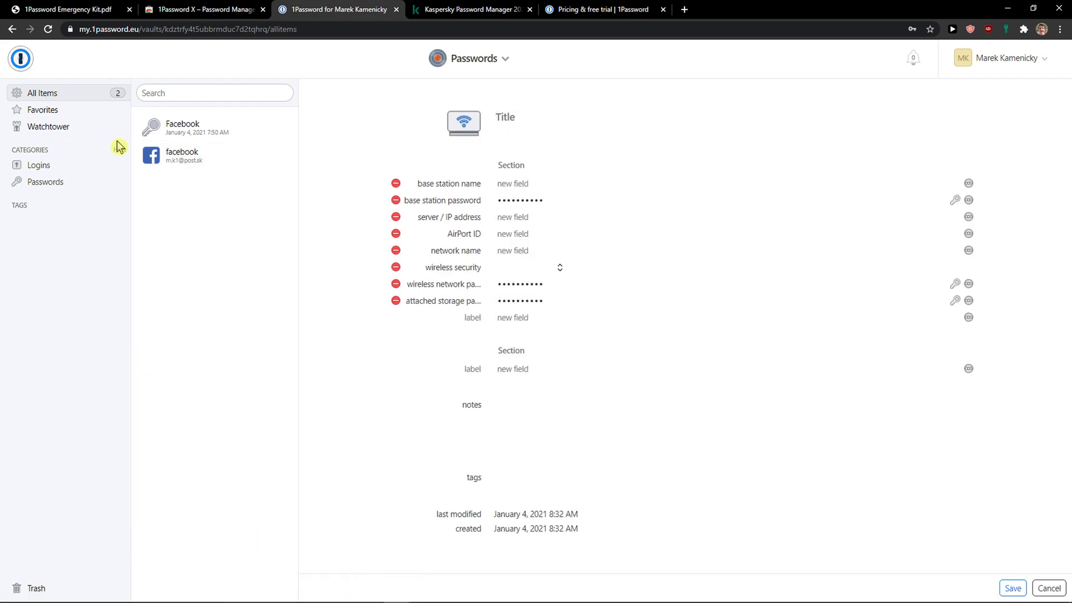
left_click(42, 109)
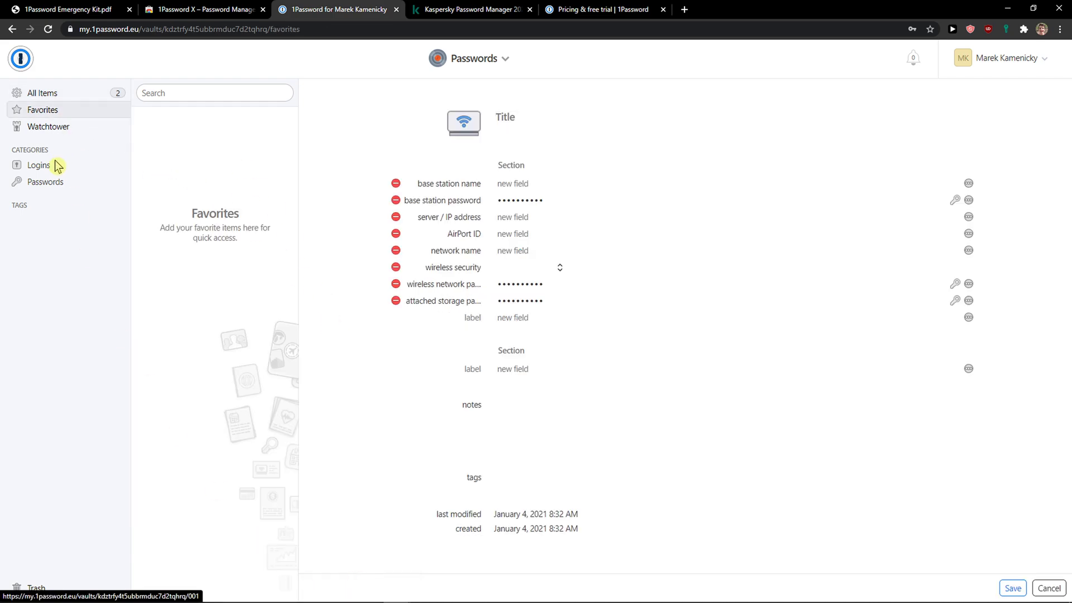
left_click(41, 93)
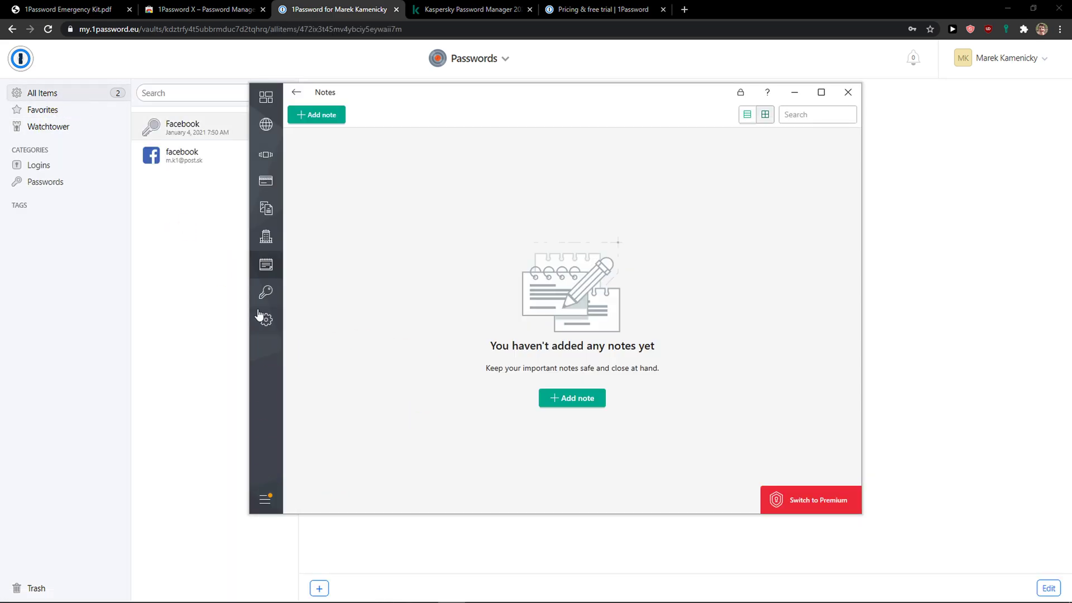
Step: Look through Kaspersky's General, Browsers, Ignored websites and Advanced settings pages
left_click(265, 319)
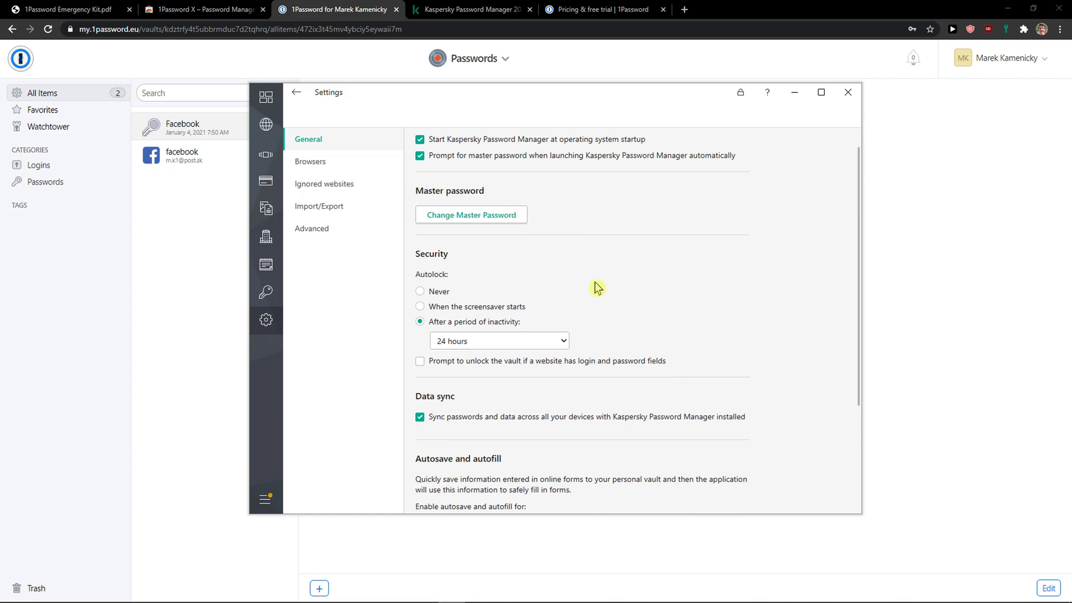
scroll("down", 3)
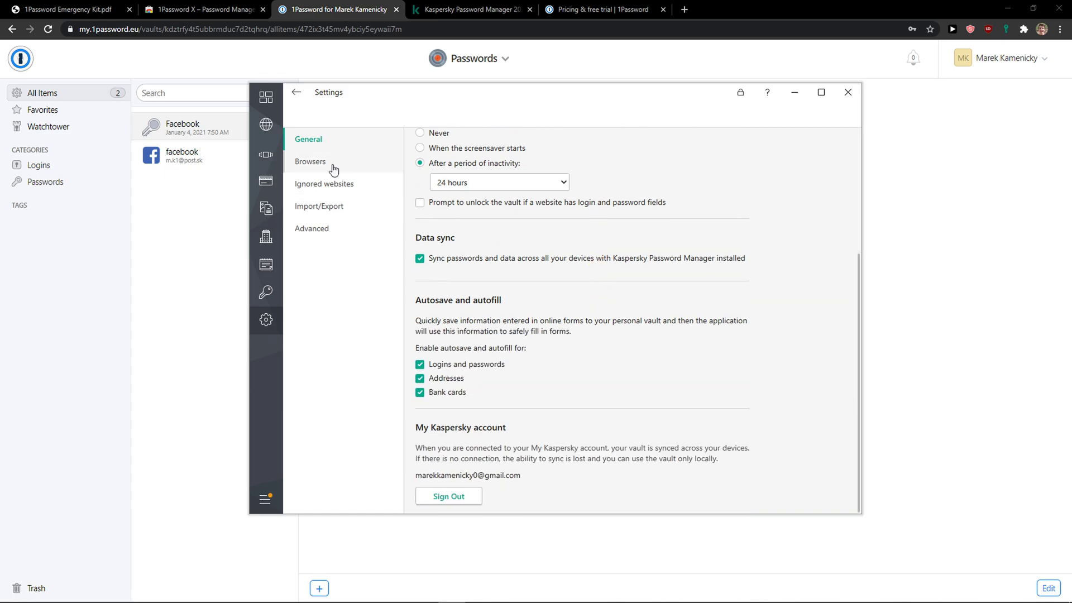
left_click(310, 160)
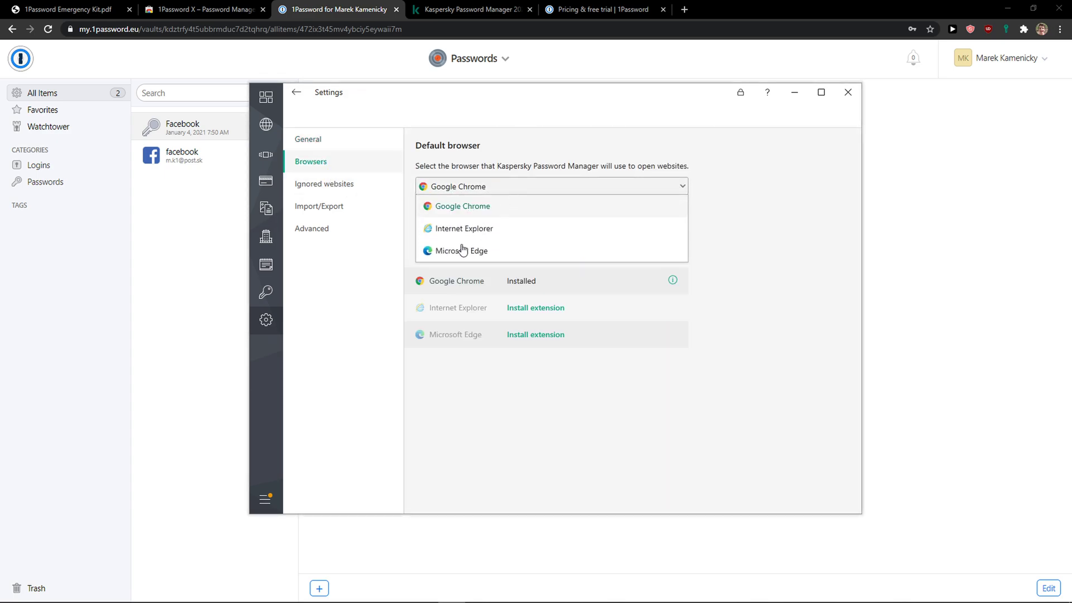
left_click(325, 183)
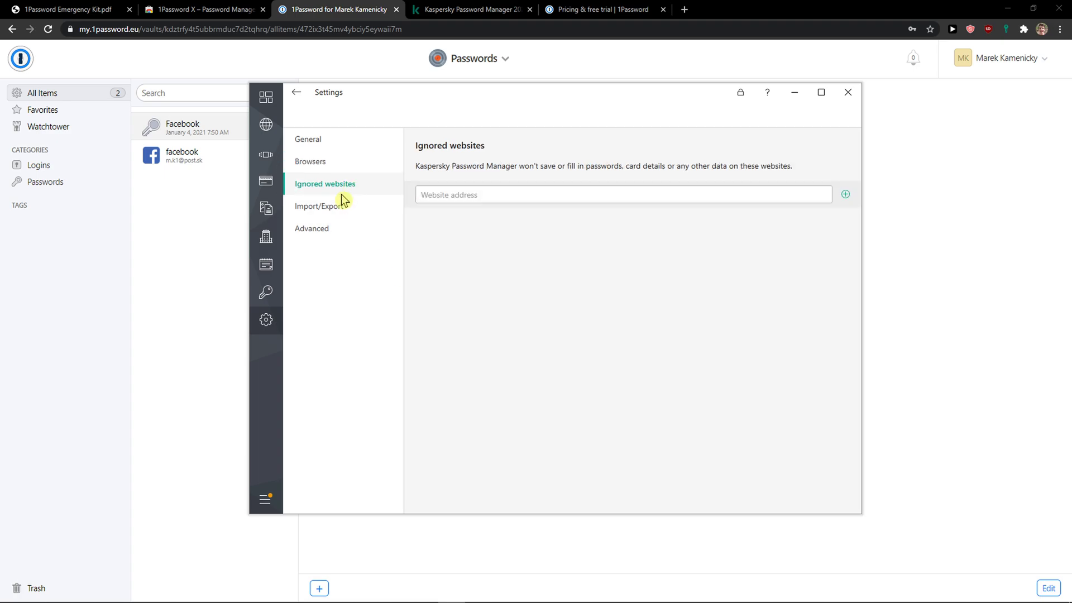
left_click(312, 228)
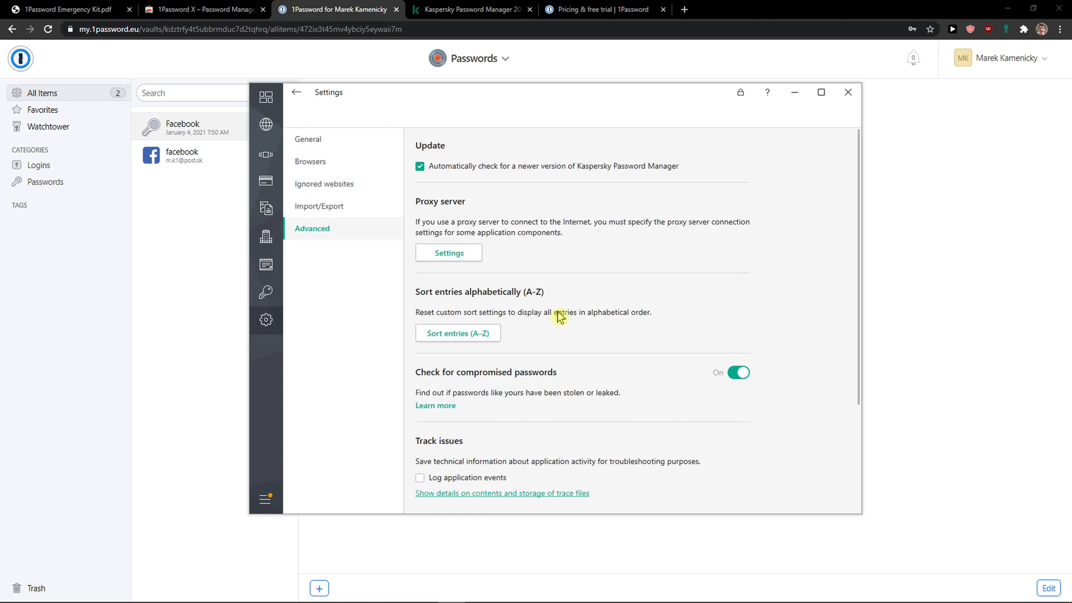
scroll("down", 3)
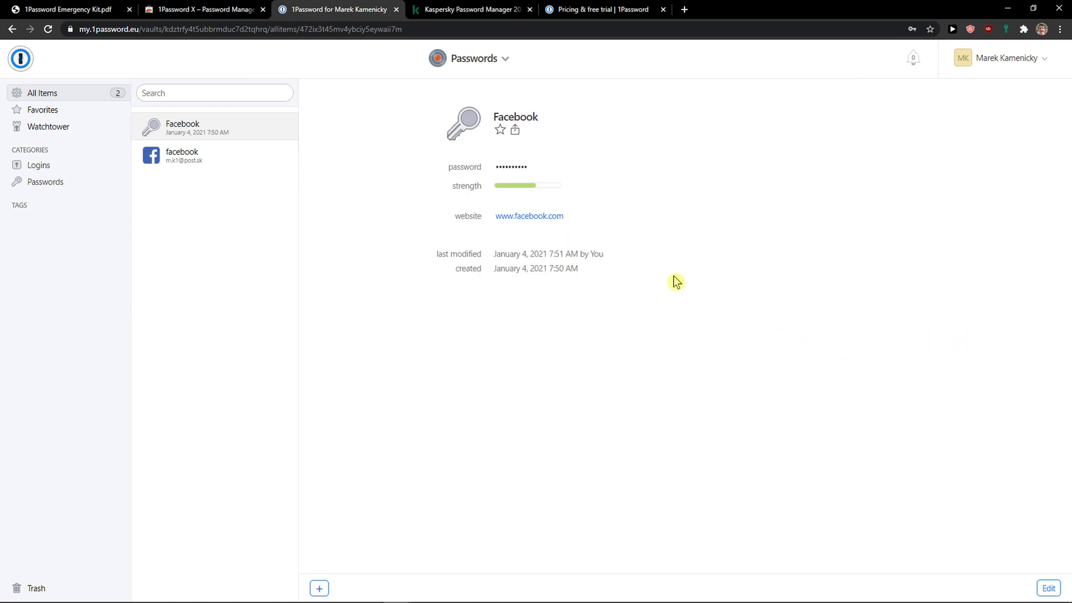
Step: Check the Kaspersky pricing page, show 1Password's new-item types again, then return to the Kaspersky tab
left_click(471, 9)
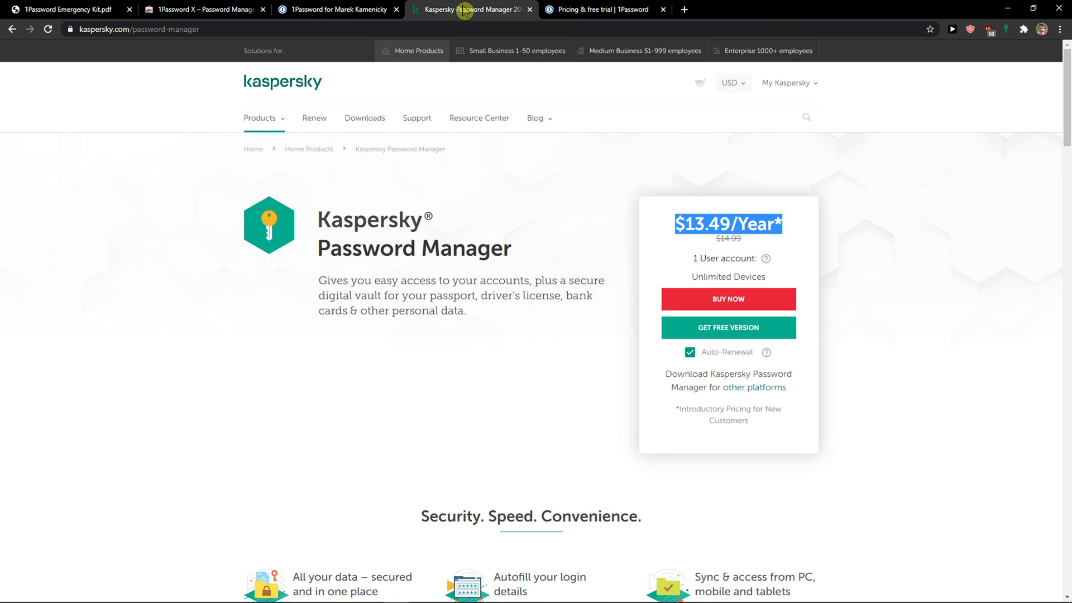
left_click(337, 10)
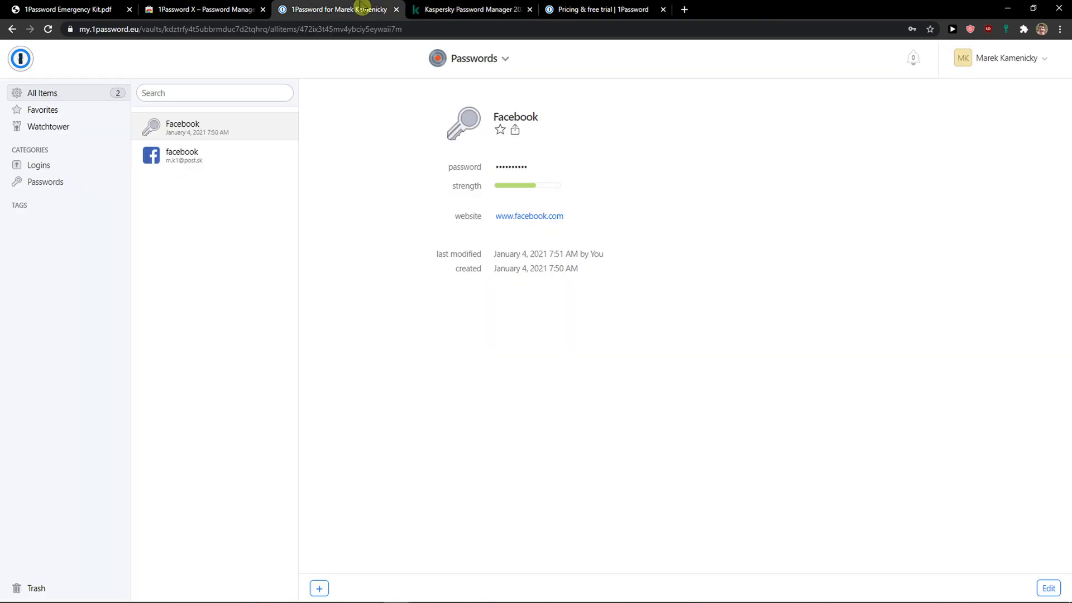
left_click(318, 588)
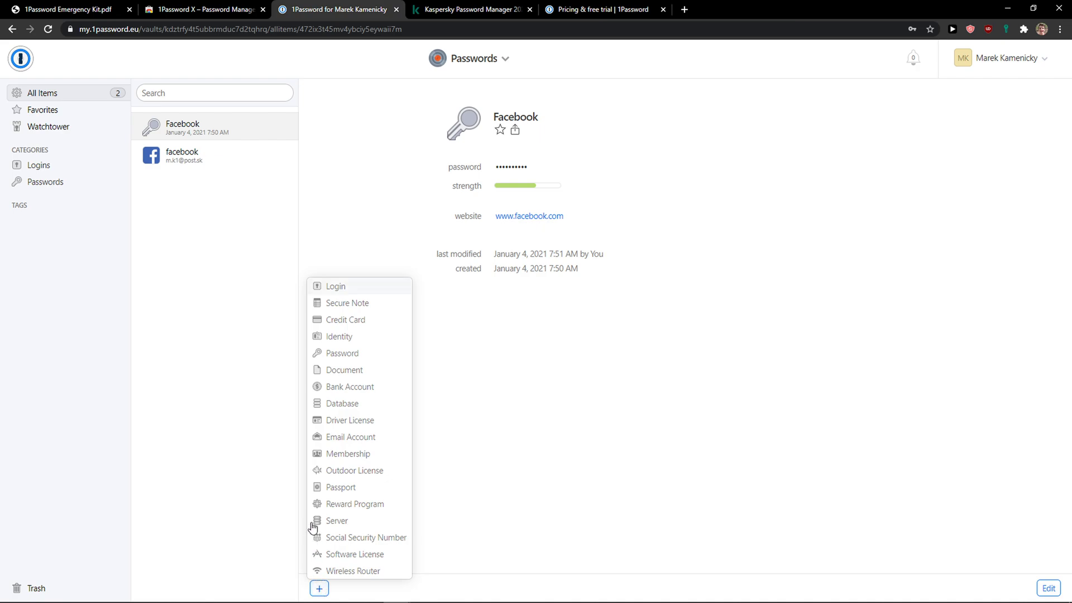
mouse_move(349, 420)
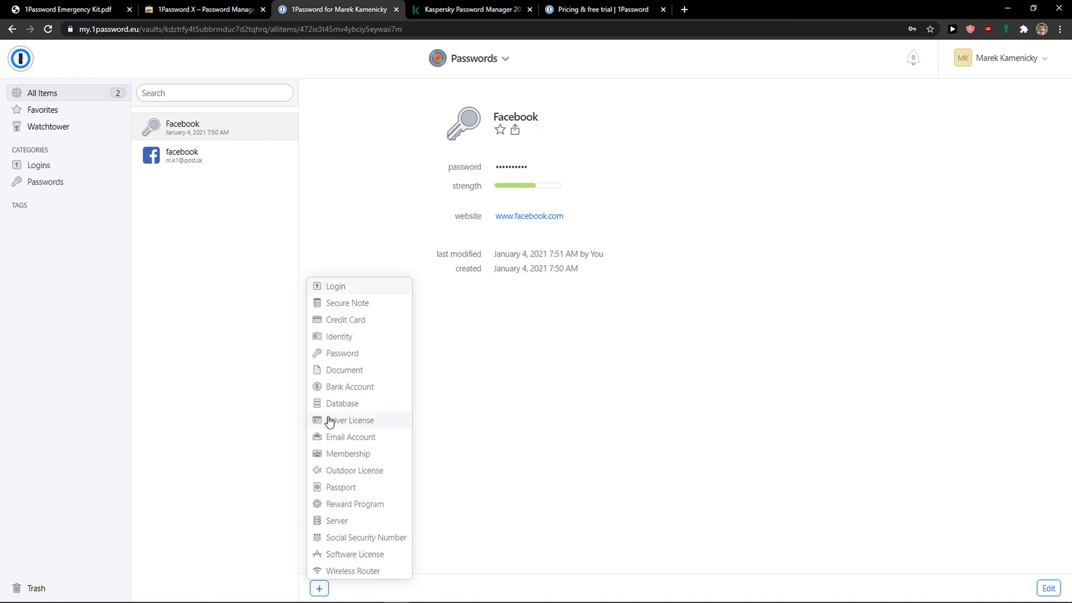
mouse_move(340, 413)
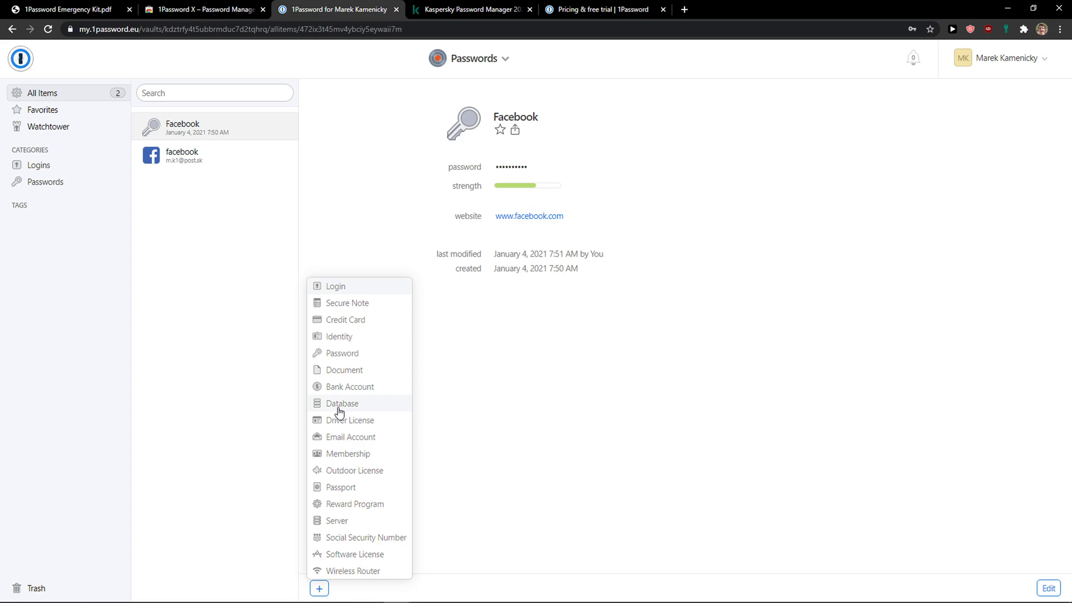
left_click(471, 10)
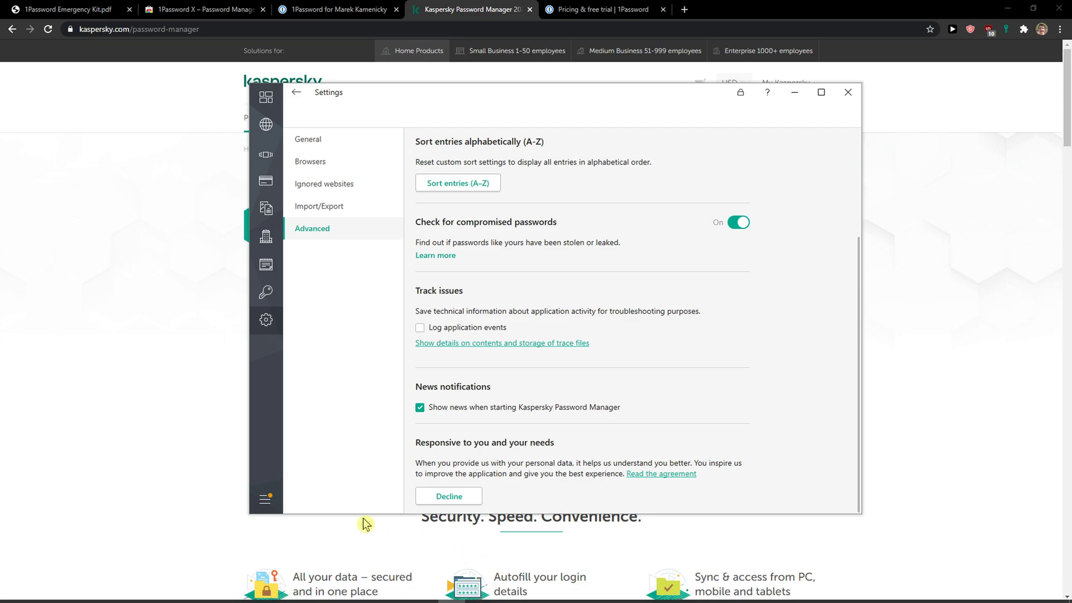
mouse_move(365, 523)
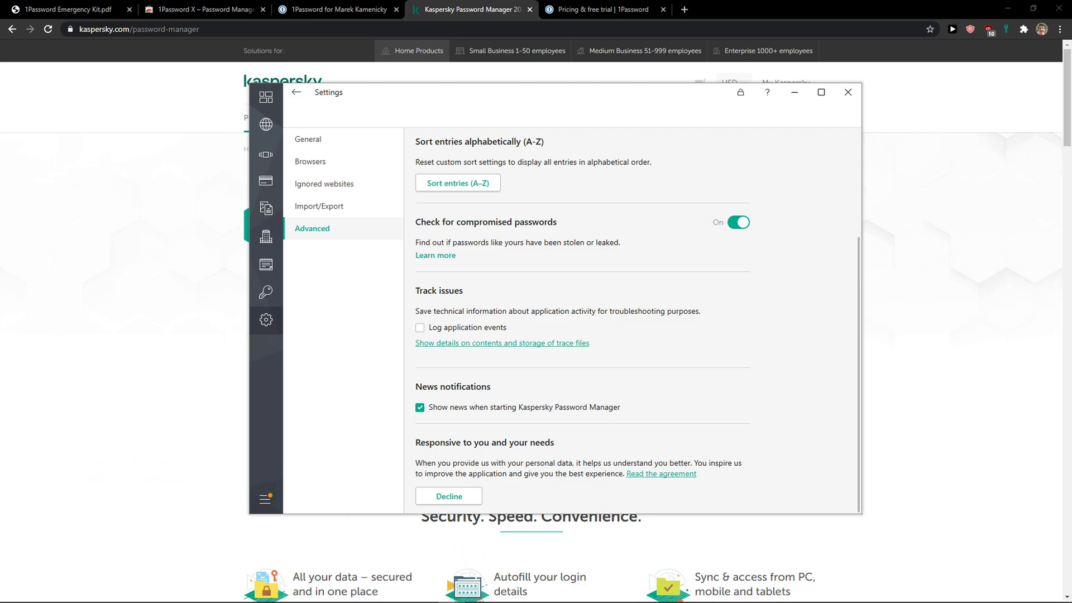